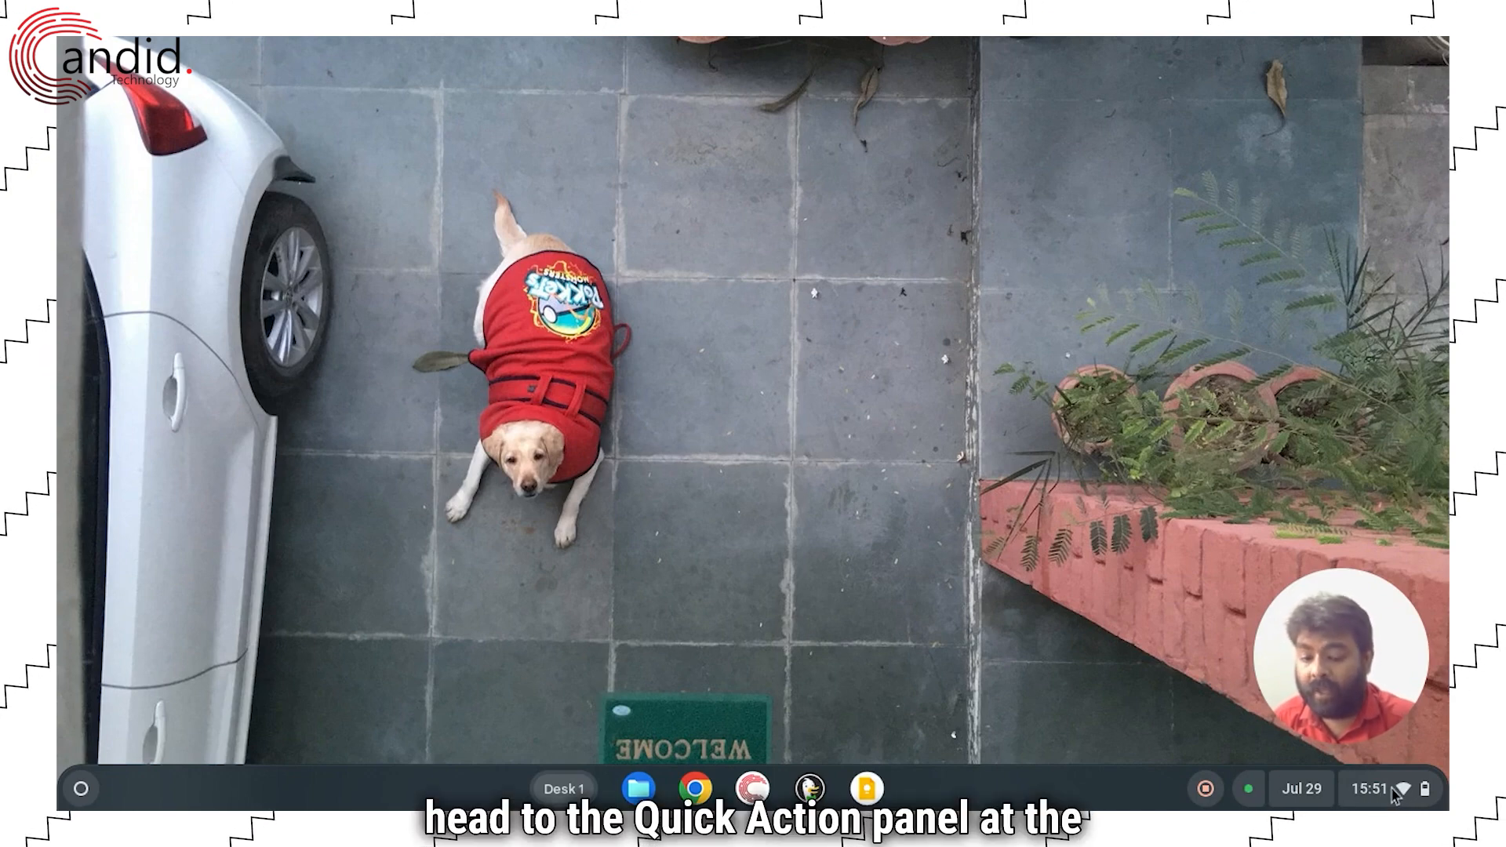
Reach the power options in Quick Settings to restart the Chromebook.
click(1389, 789)
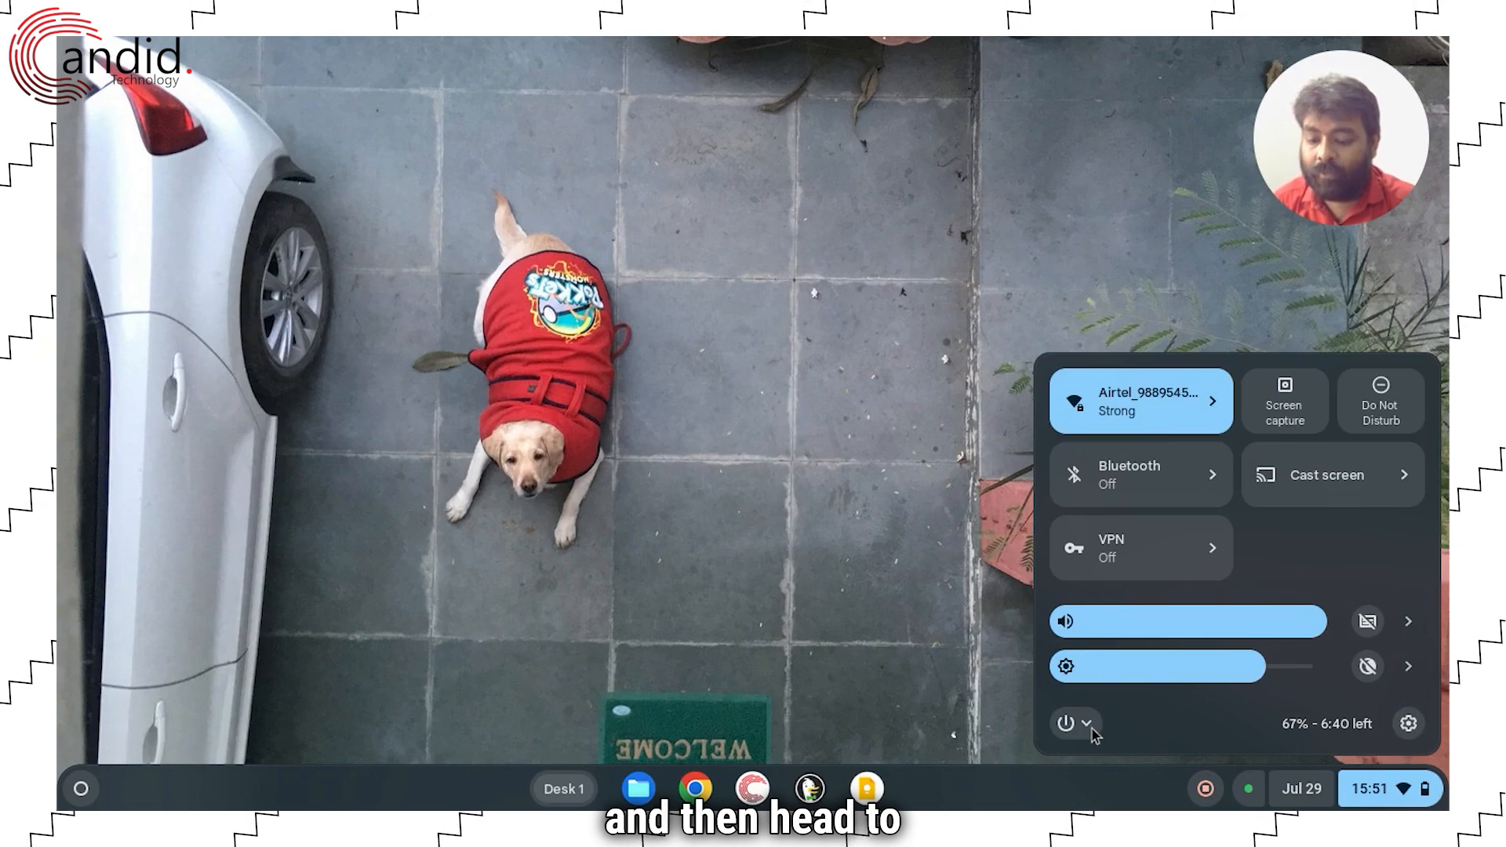
click(1067, 723)
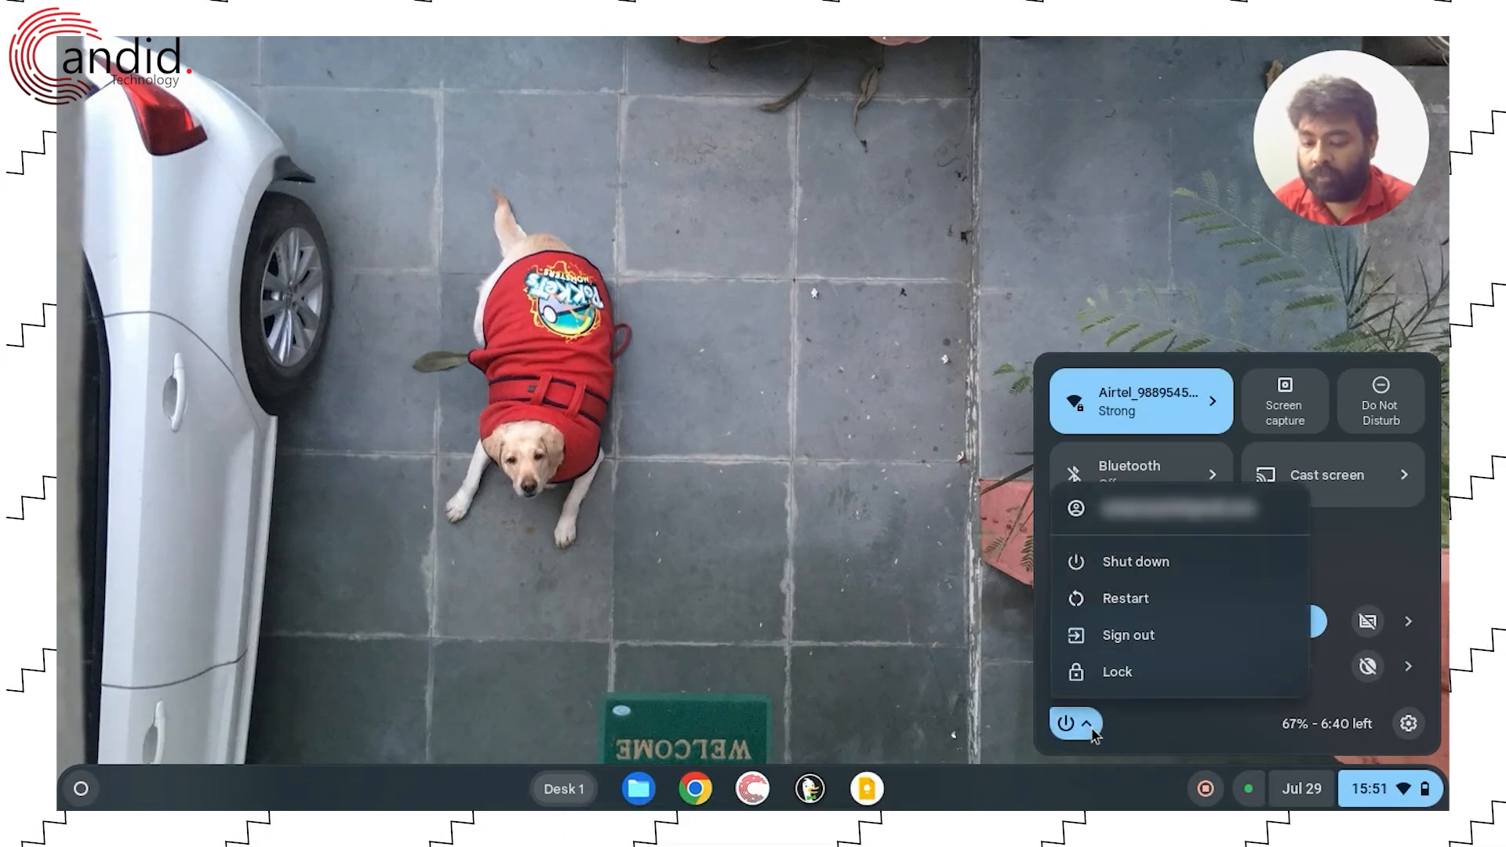
mouse_move(1123, 597)
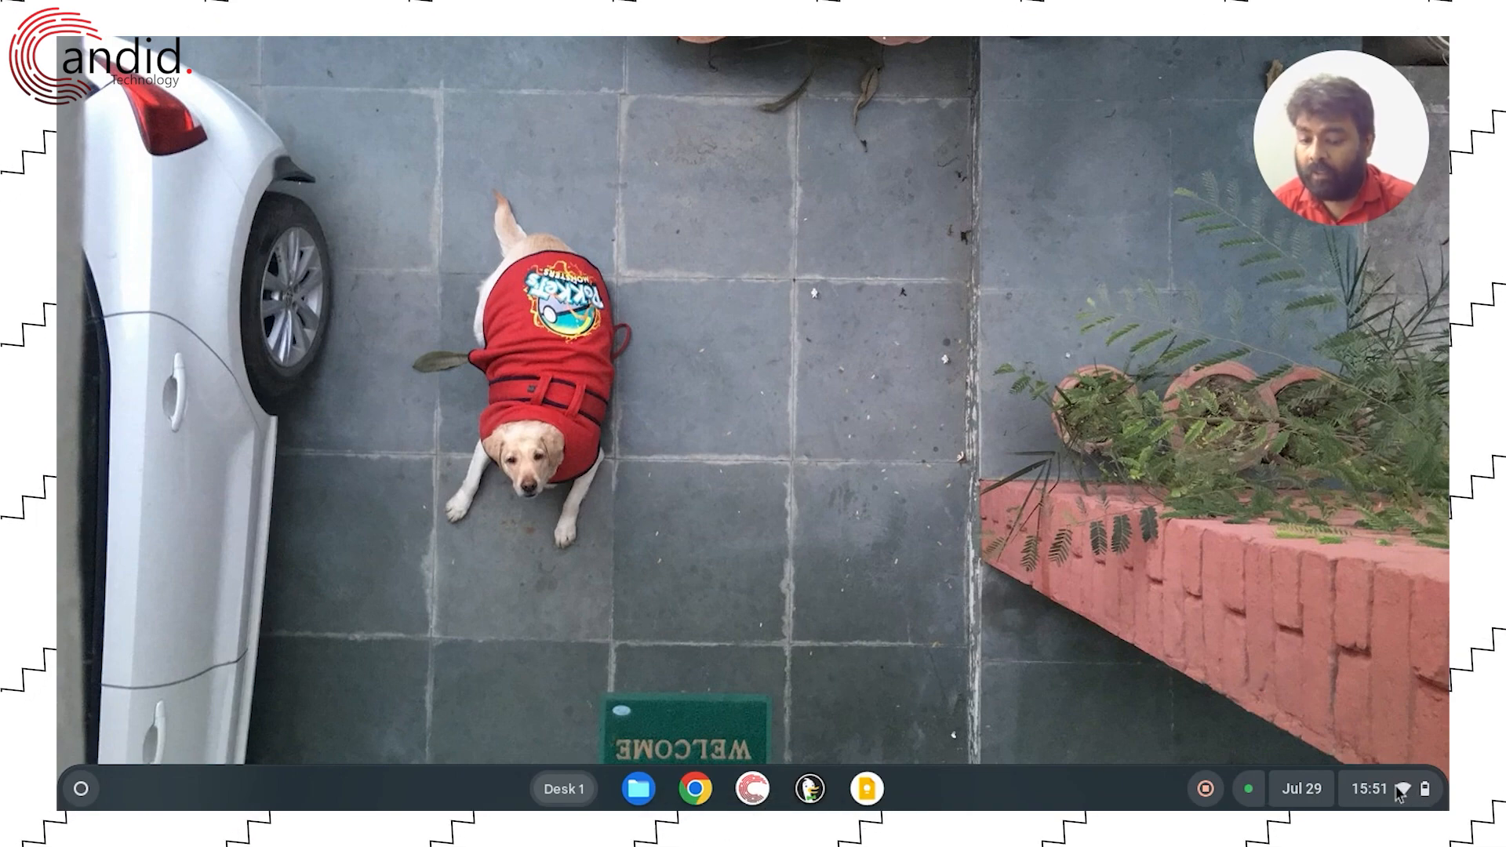
From Quick Settings go to Settings > Apps > Manage your apps and review the installed list.
click(1373, 789)
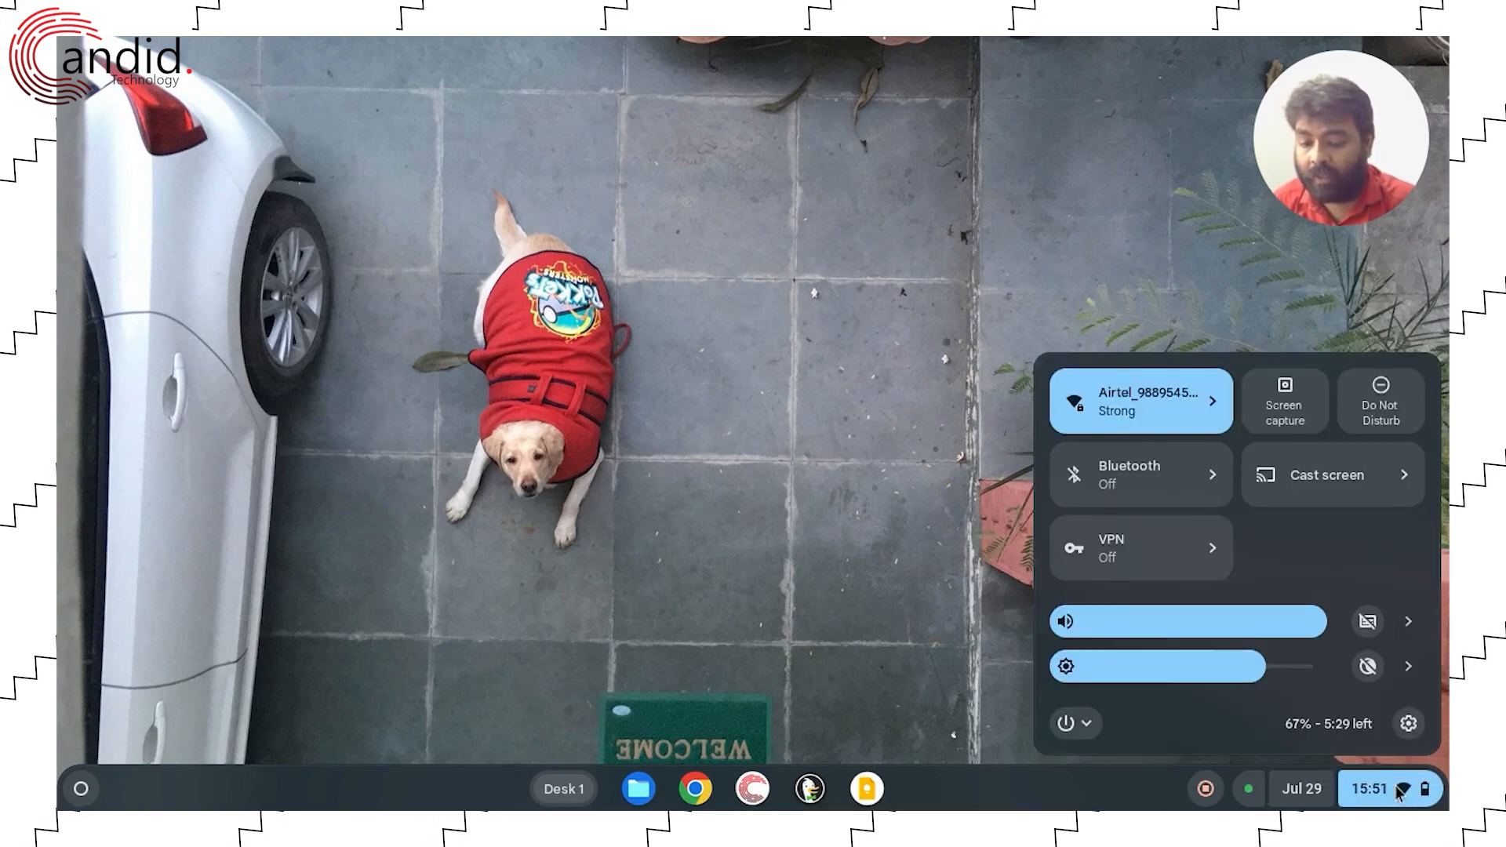
click(1407, 723)
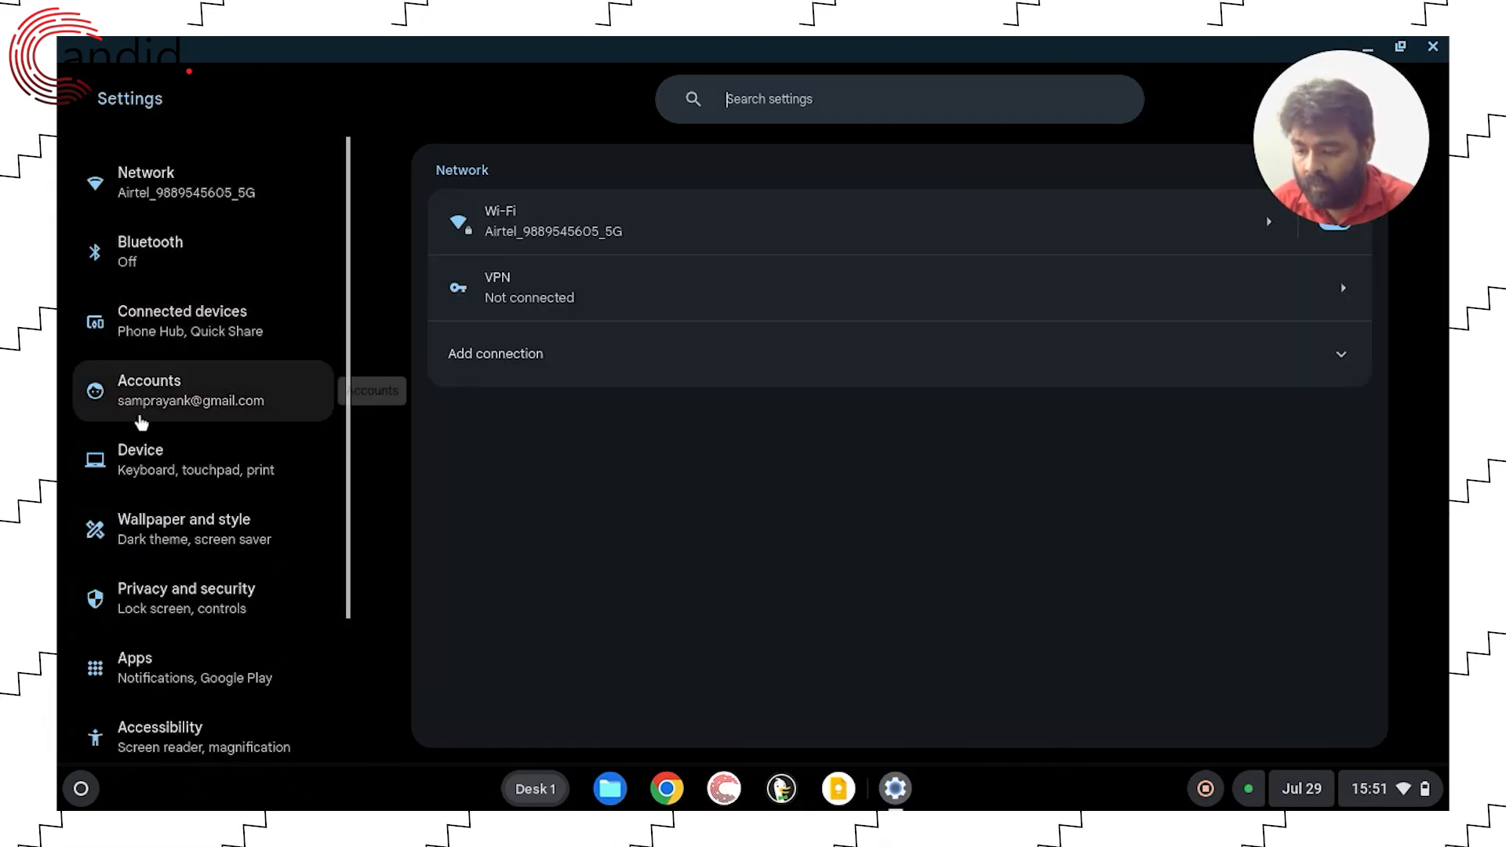
scroll(down, 3)
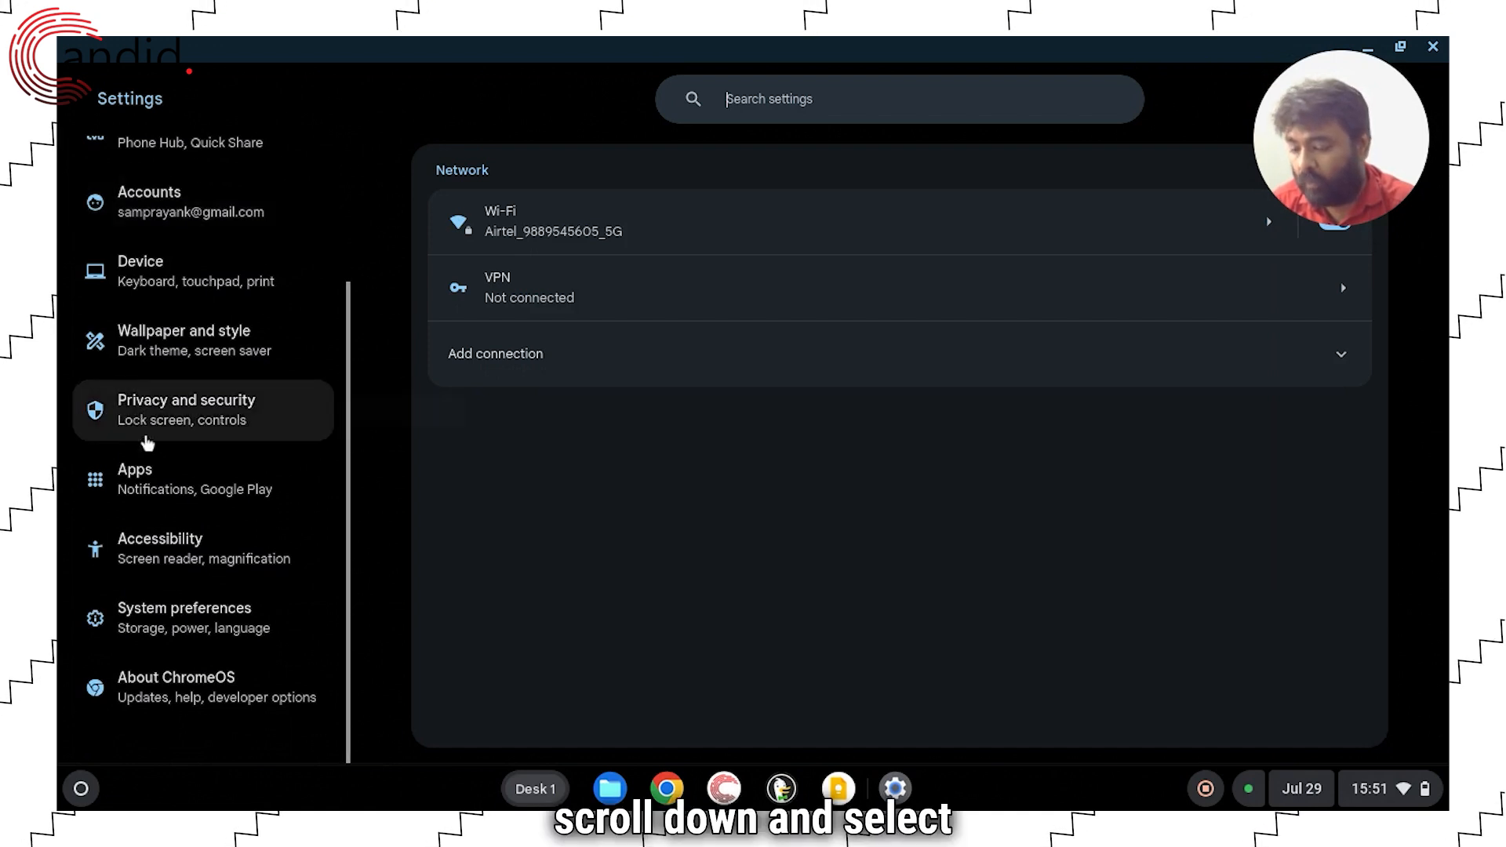
click(202, 479)
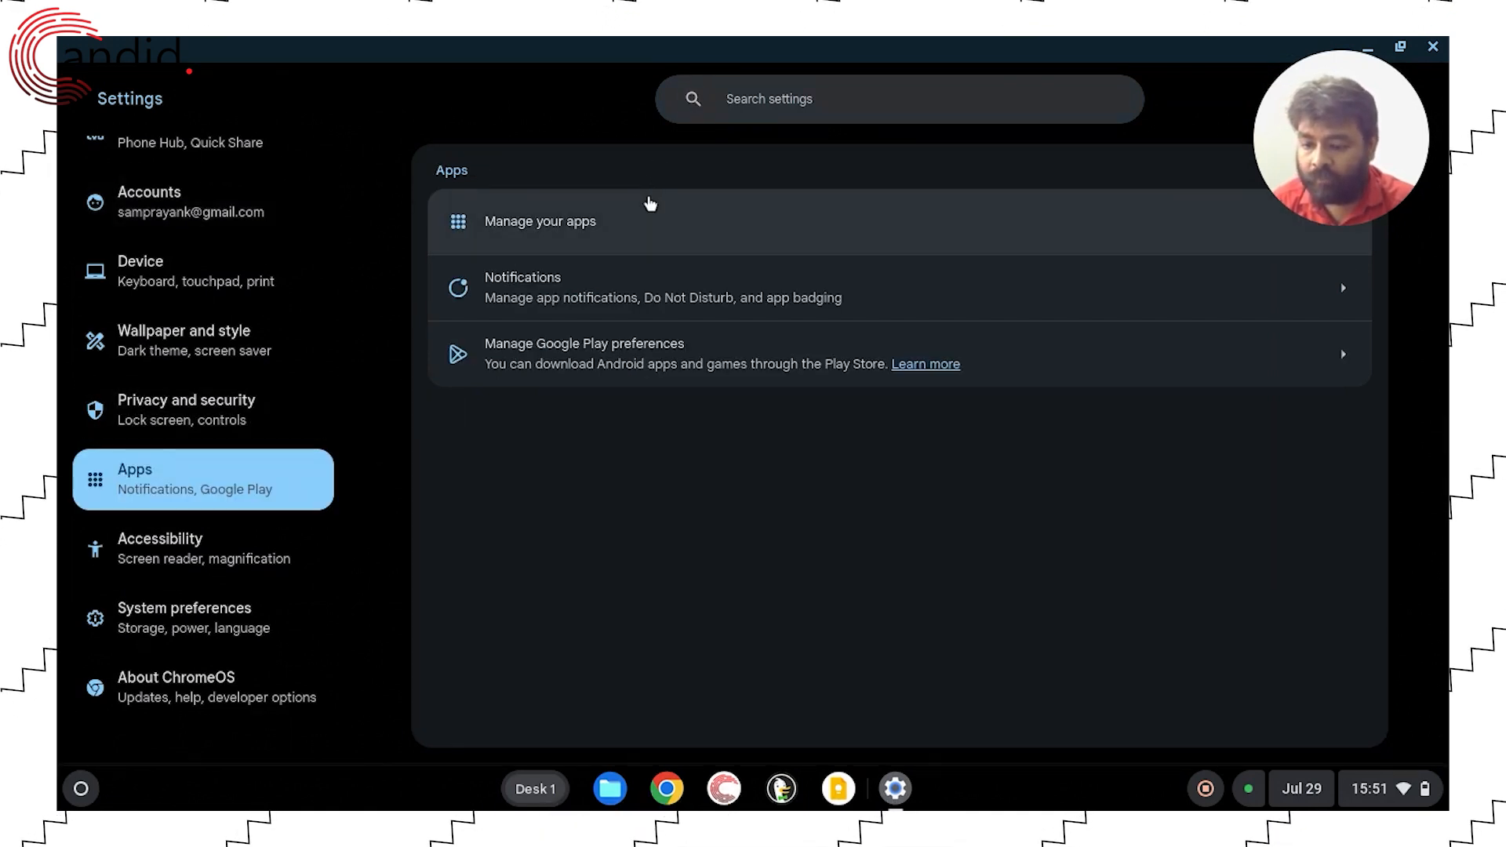
click(539, 222)
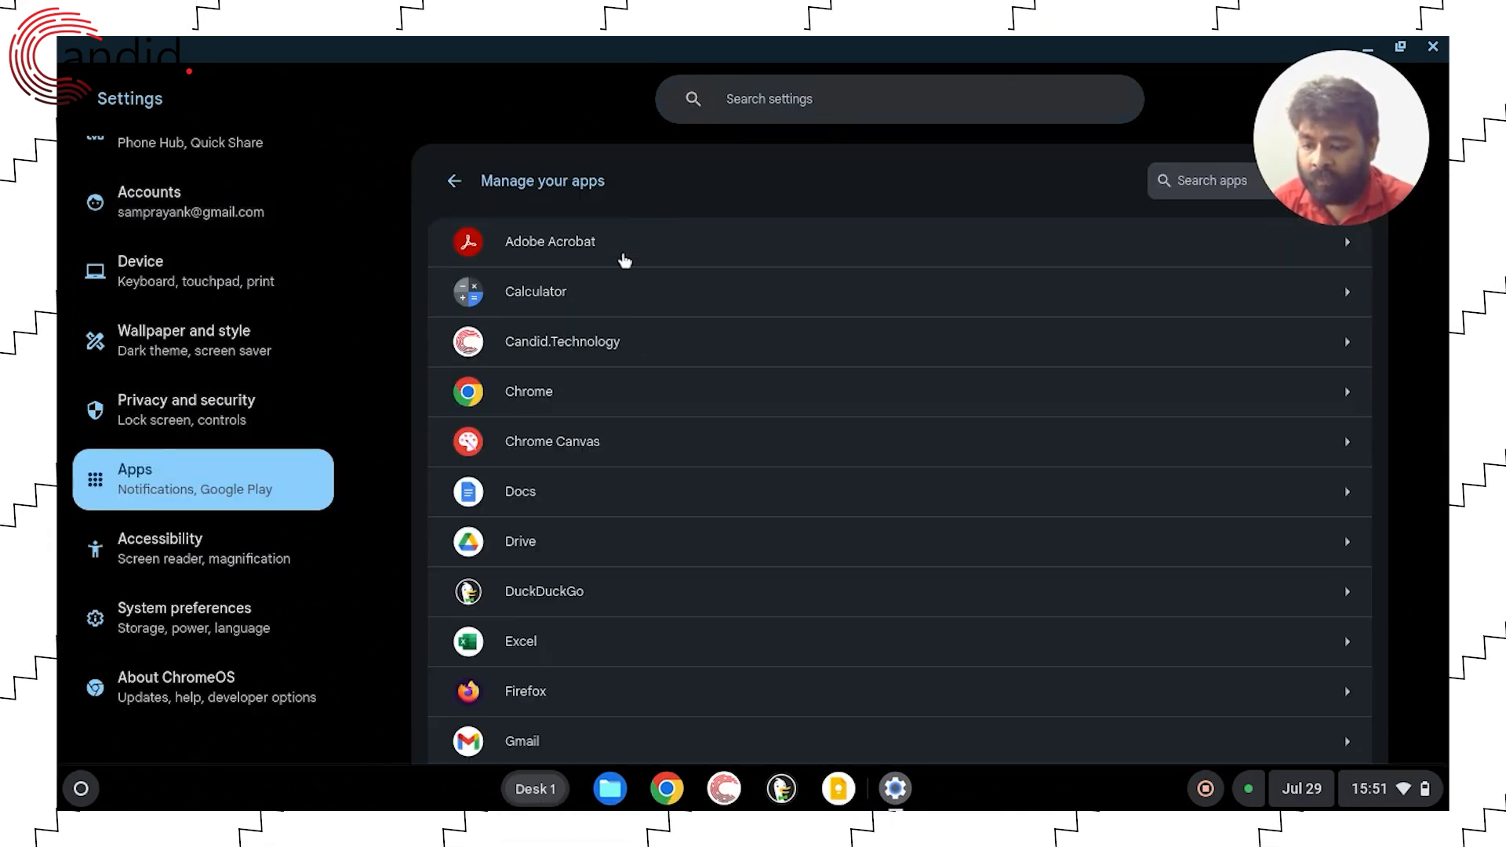
scroll(down, 3)
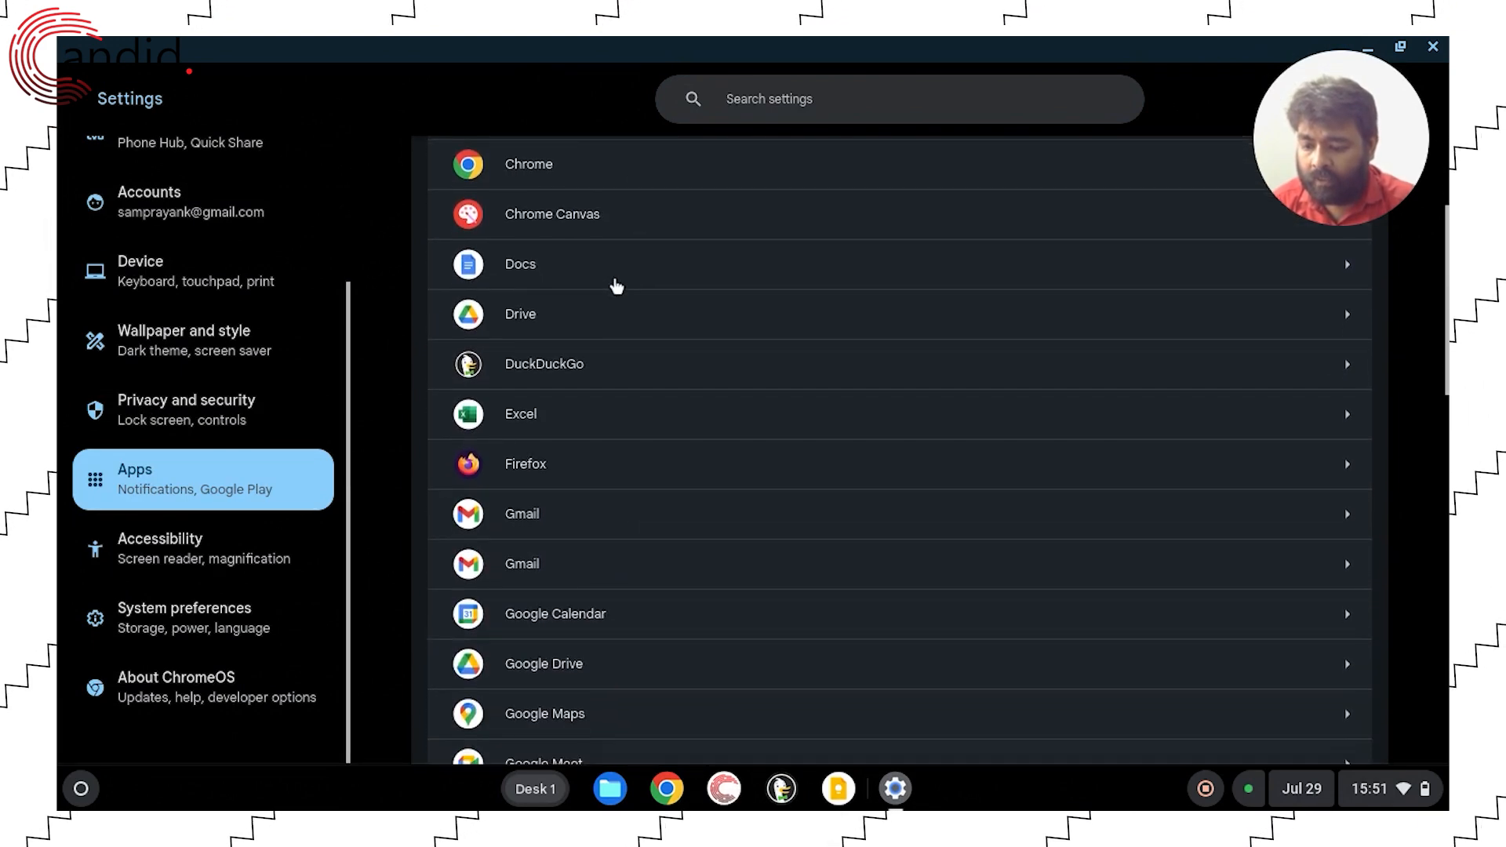
scroll(up, 3)
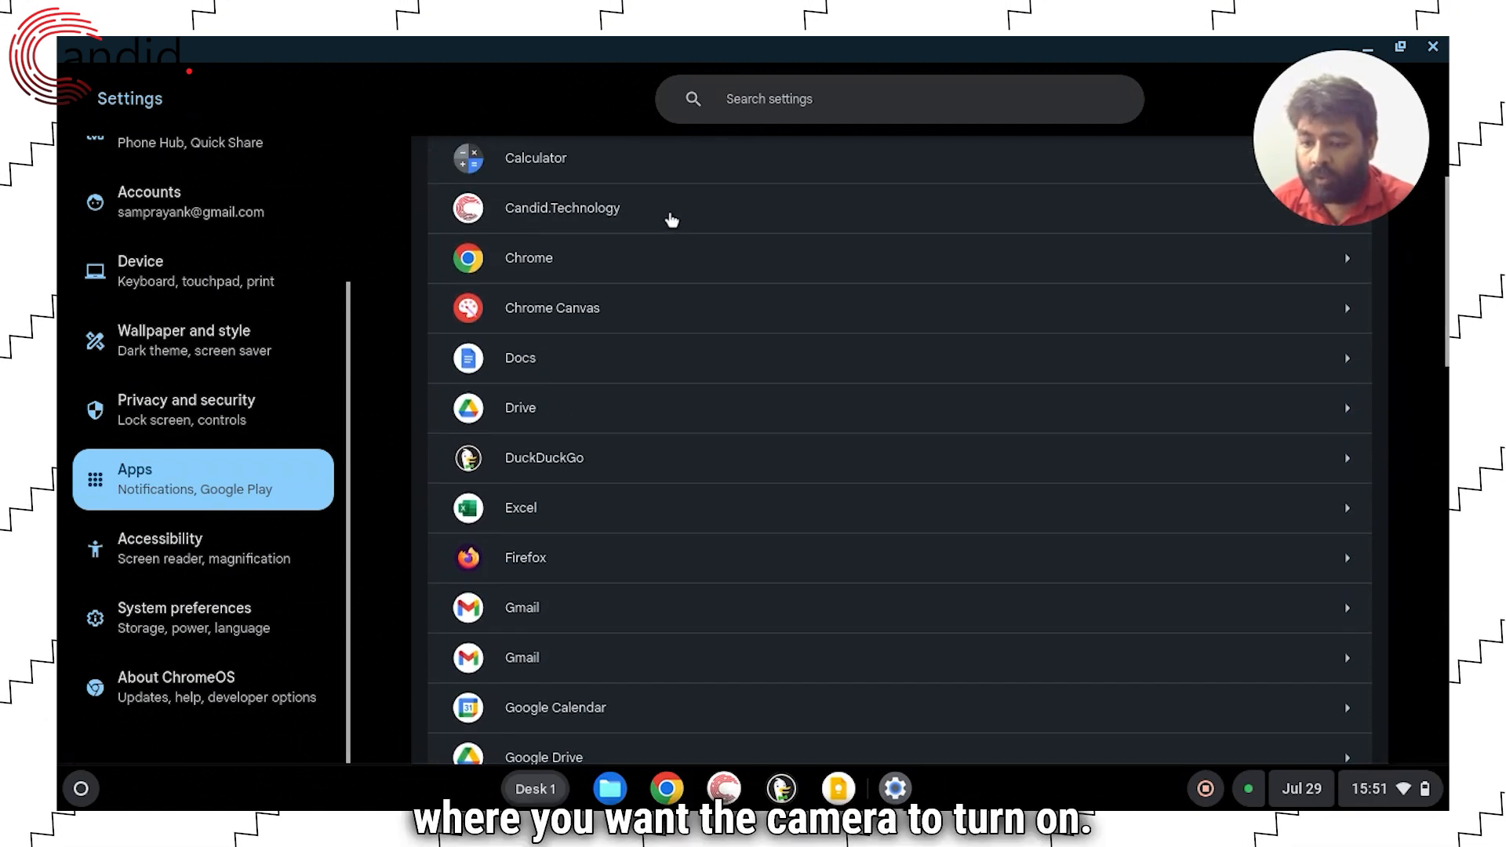
Turn on the Camera permission for the Candid.Technology app.
click(562, 209)
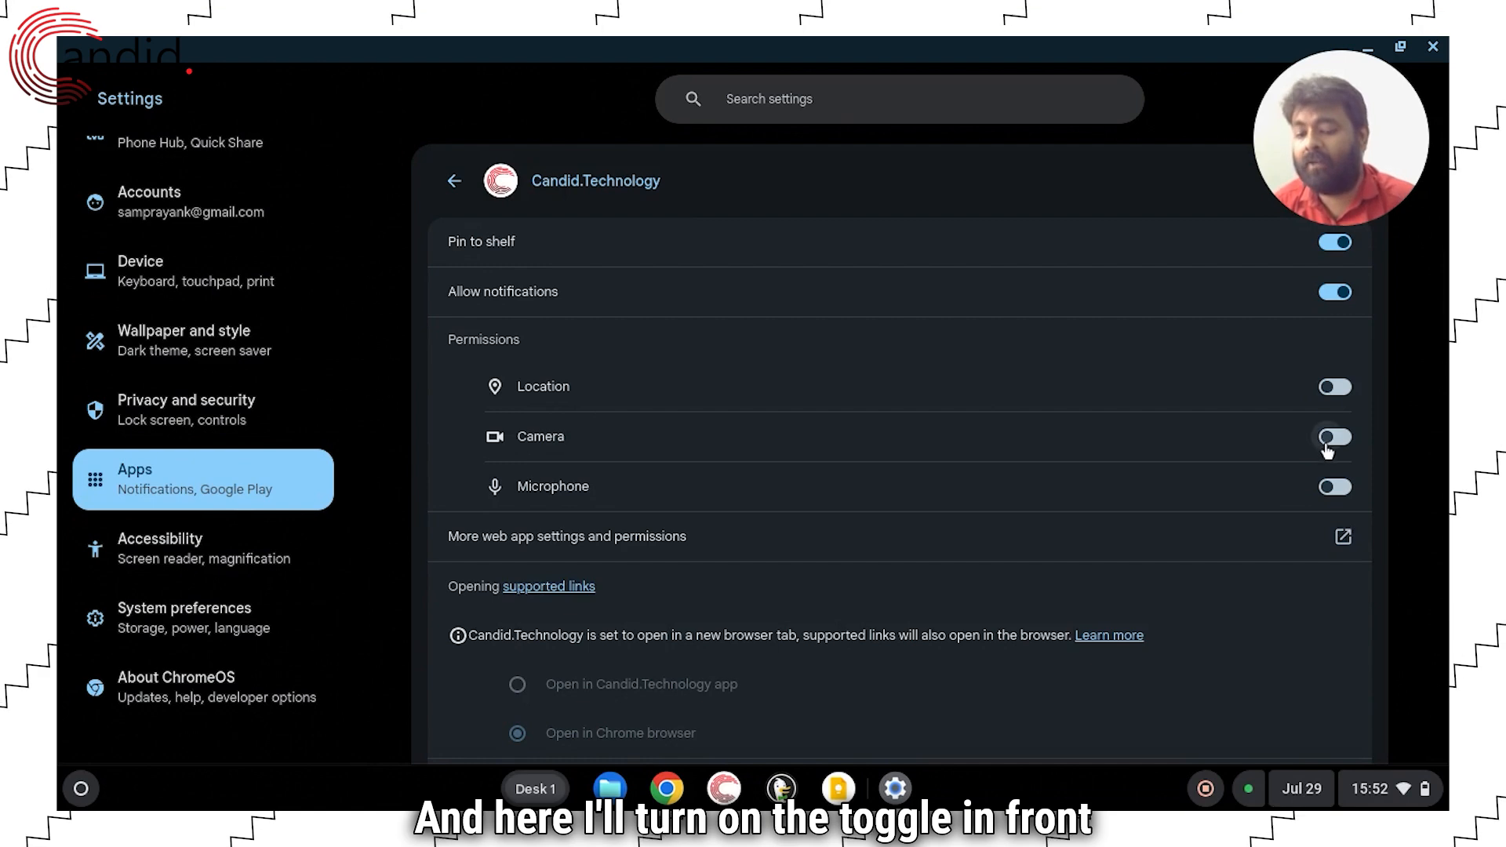
click(1333, 437)
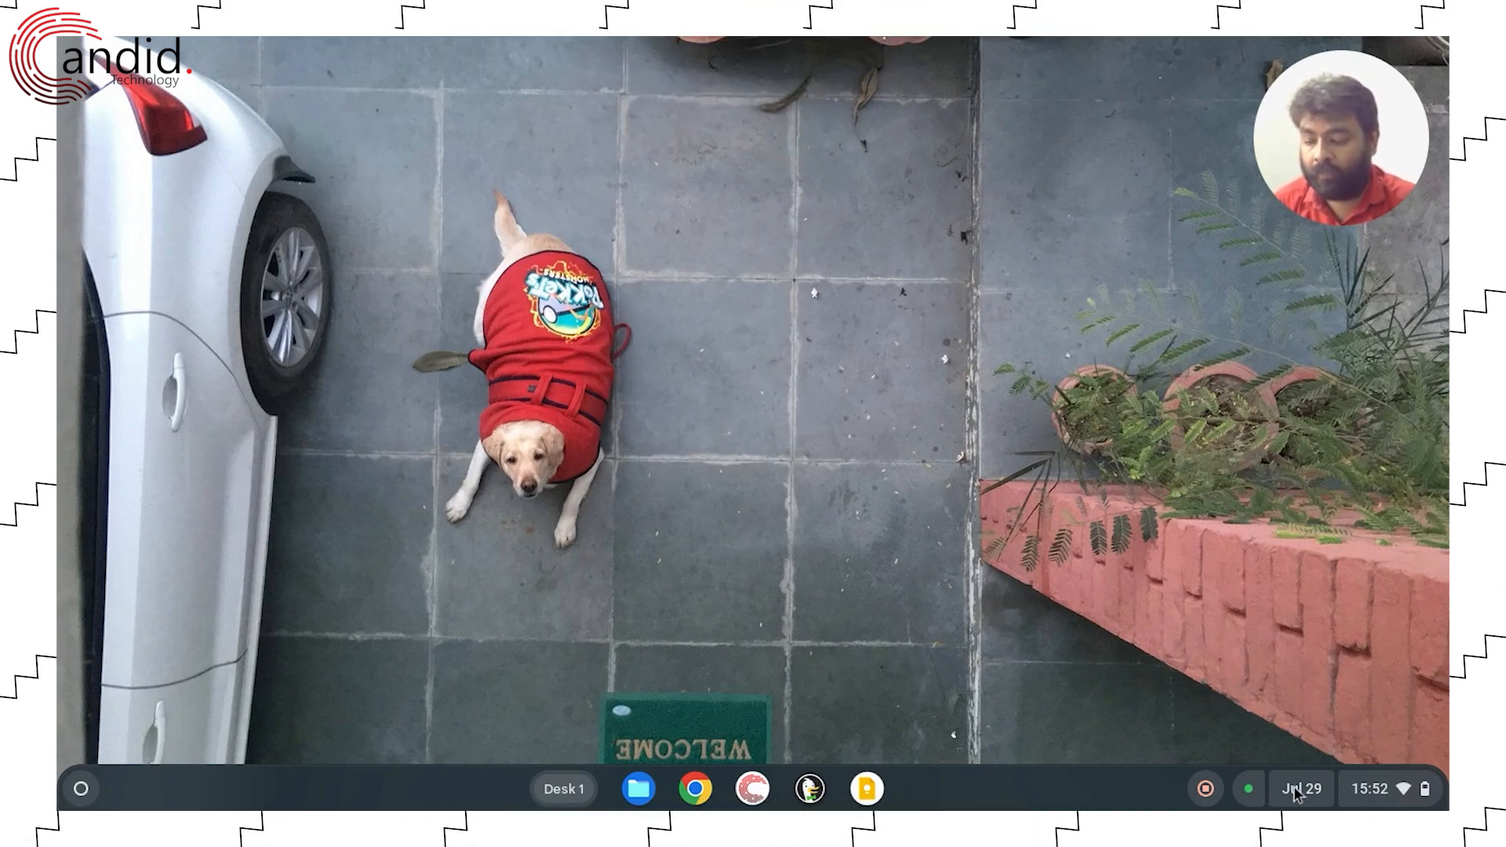
mouse_move(715, 787)
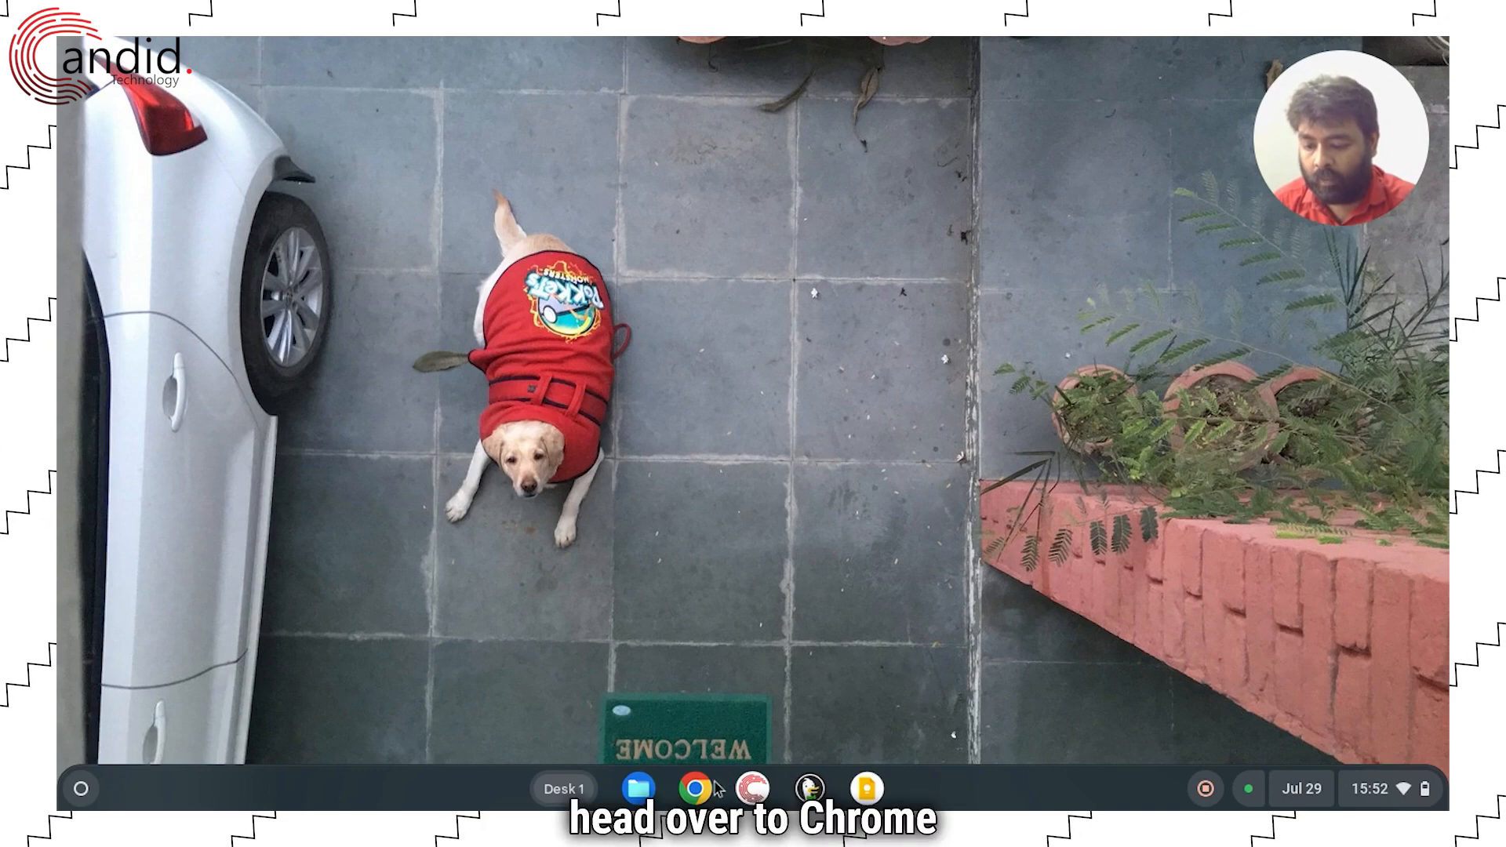
In chrome://settings/content/camera keep the front user-facing camera default and reach the Allowed sites list.
click(694, 788)
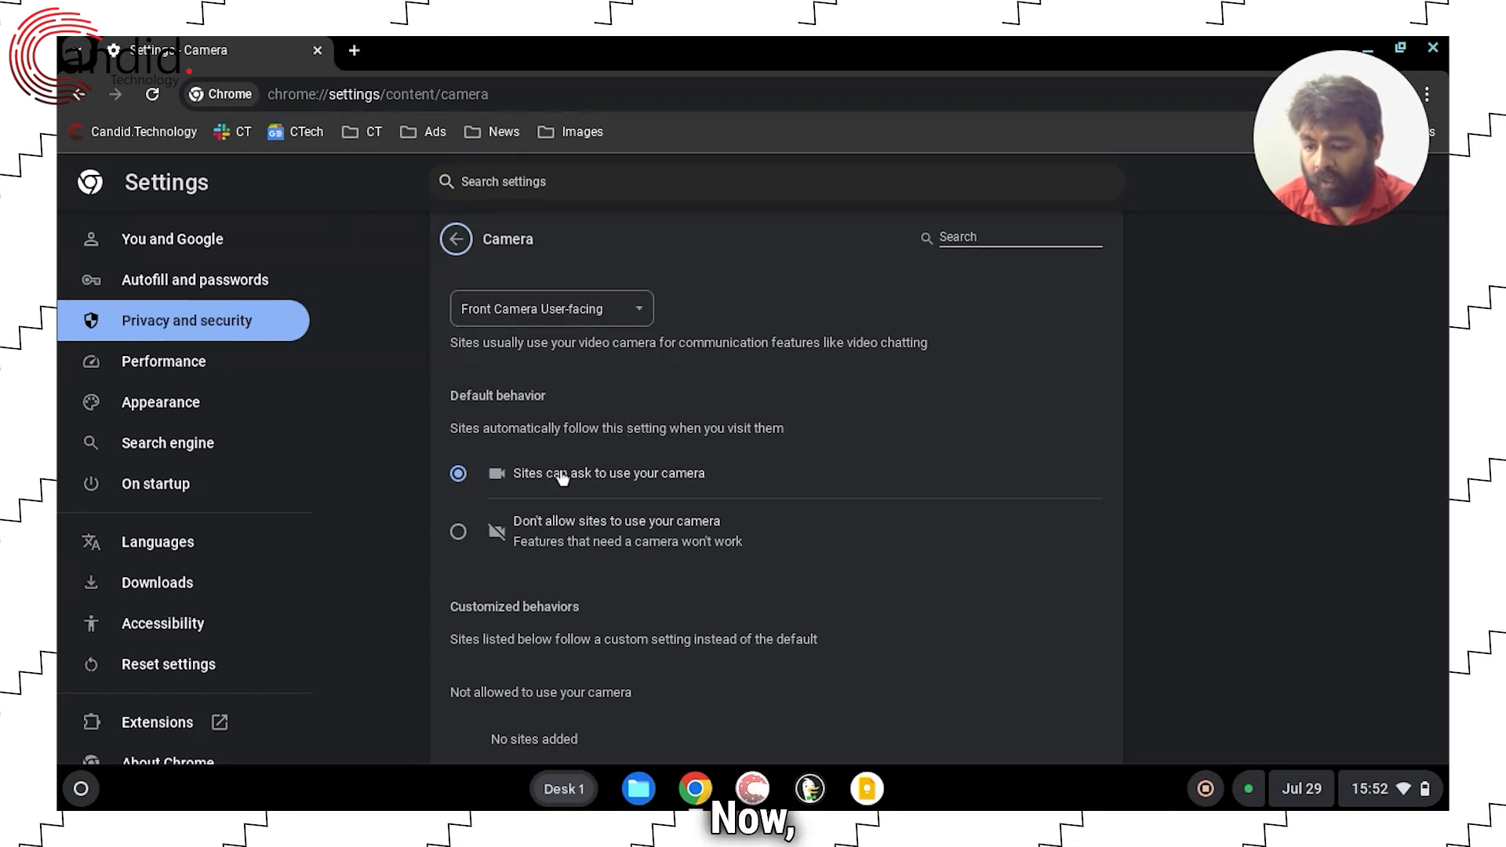
mouse_move(525, 422)
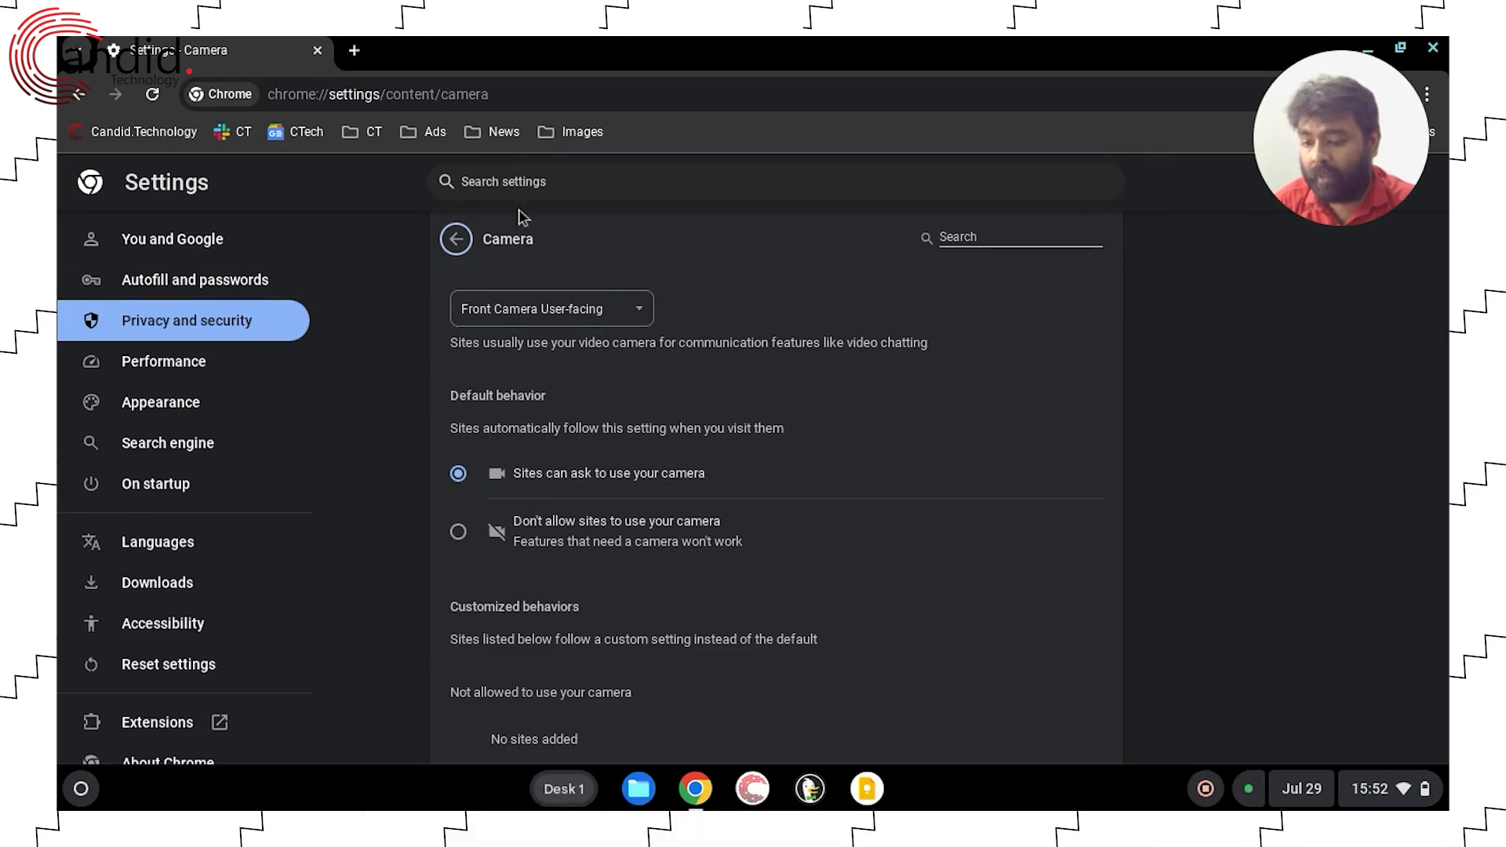
click(551, 309)
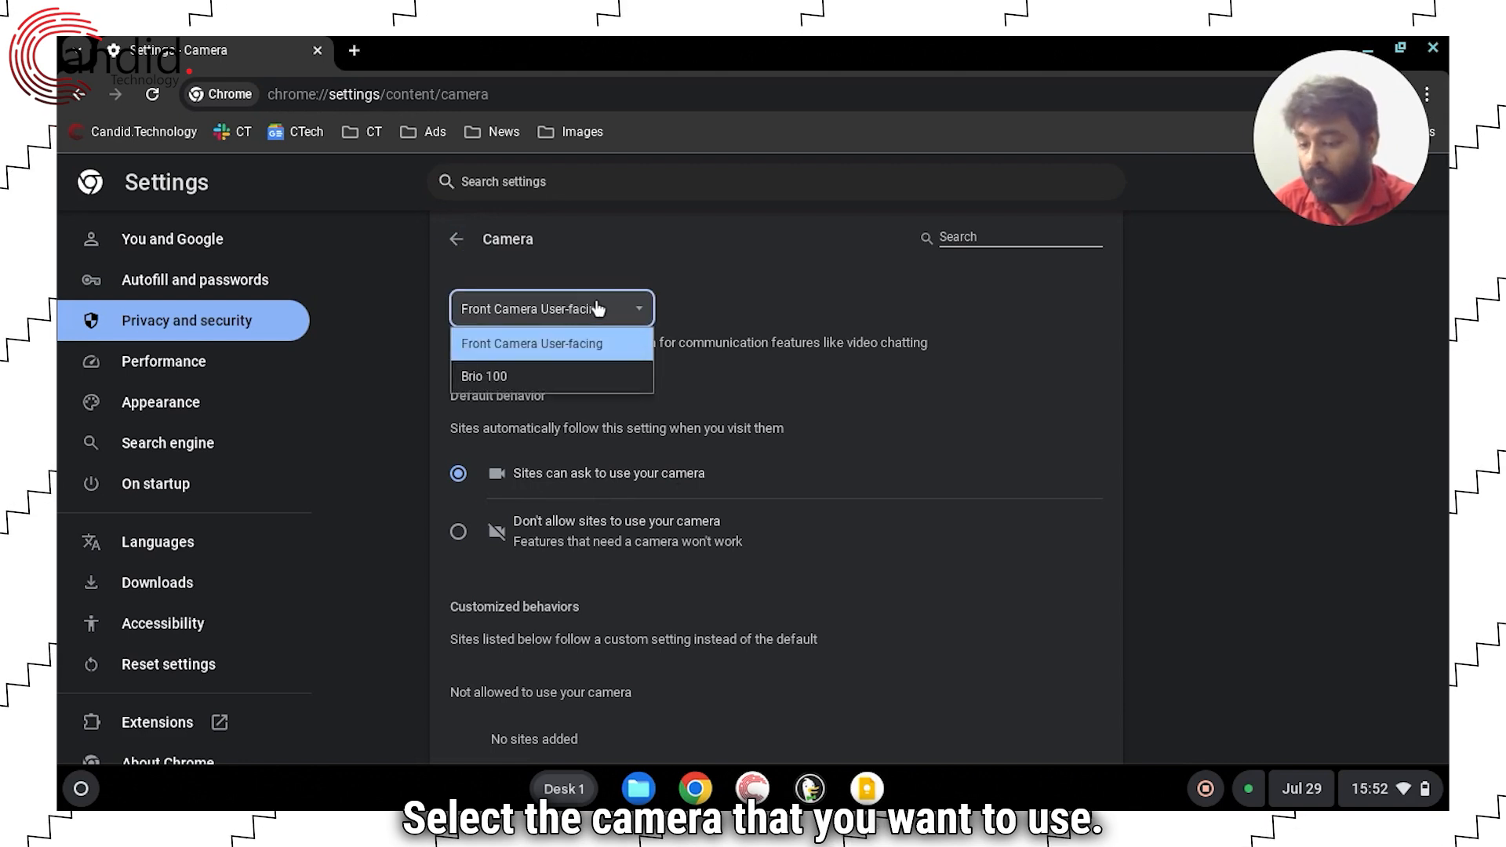
mouse_move(550, 375)
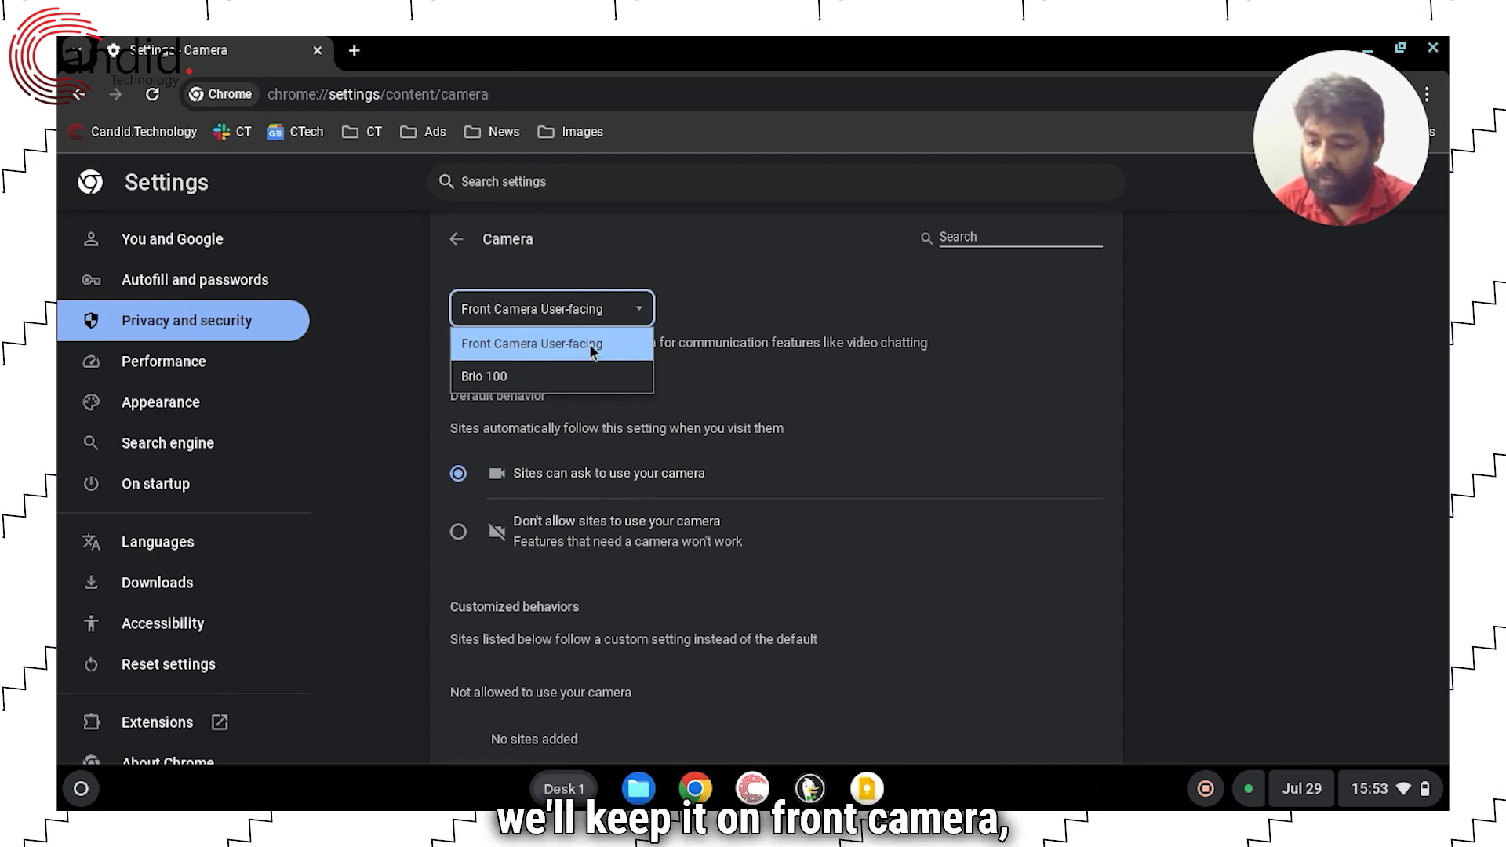
click(535, 344)
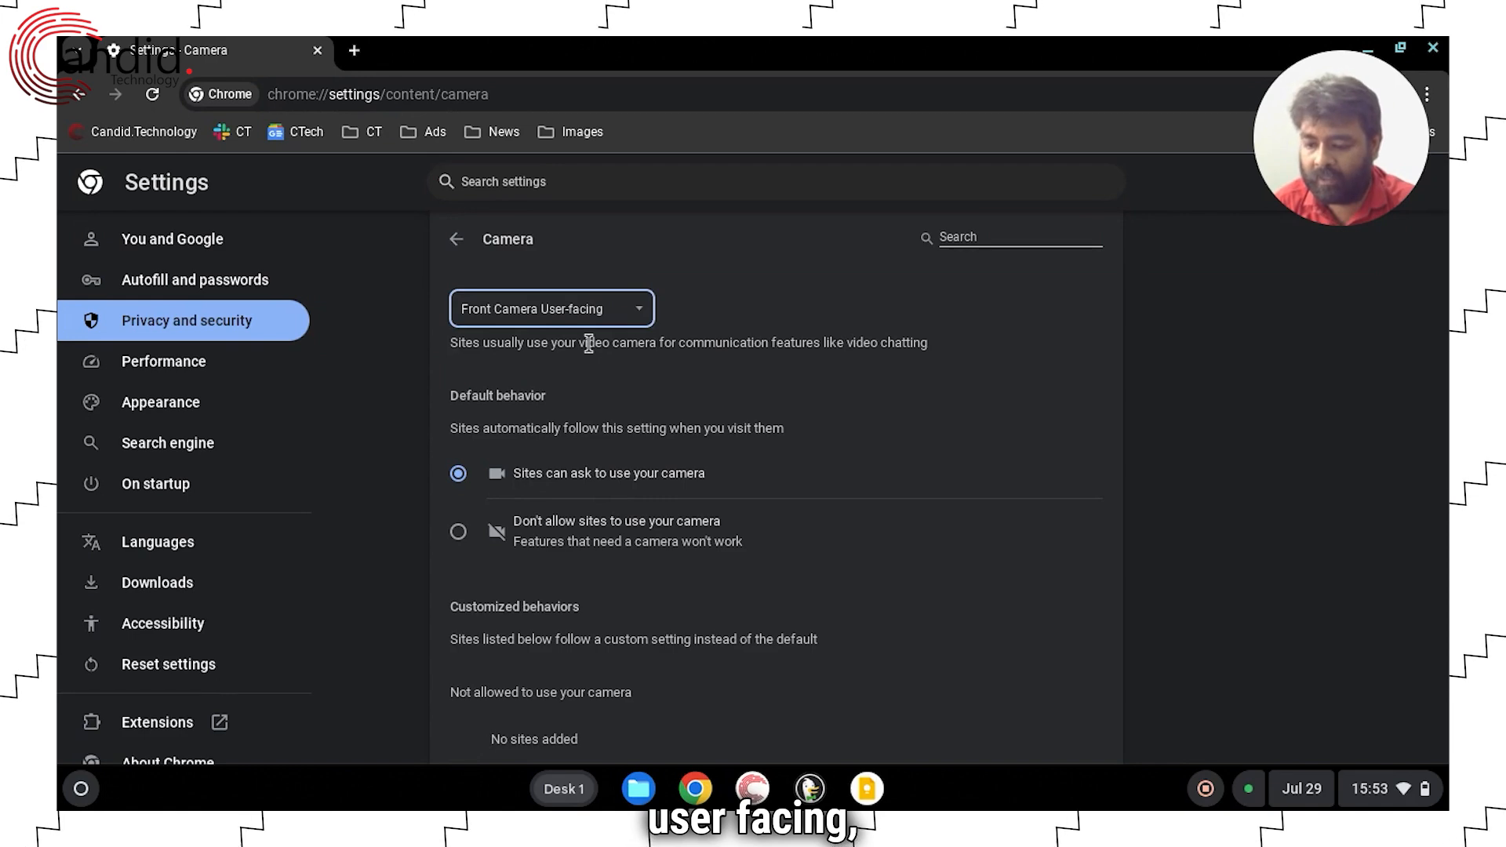
scroll(down, 3)
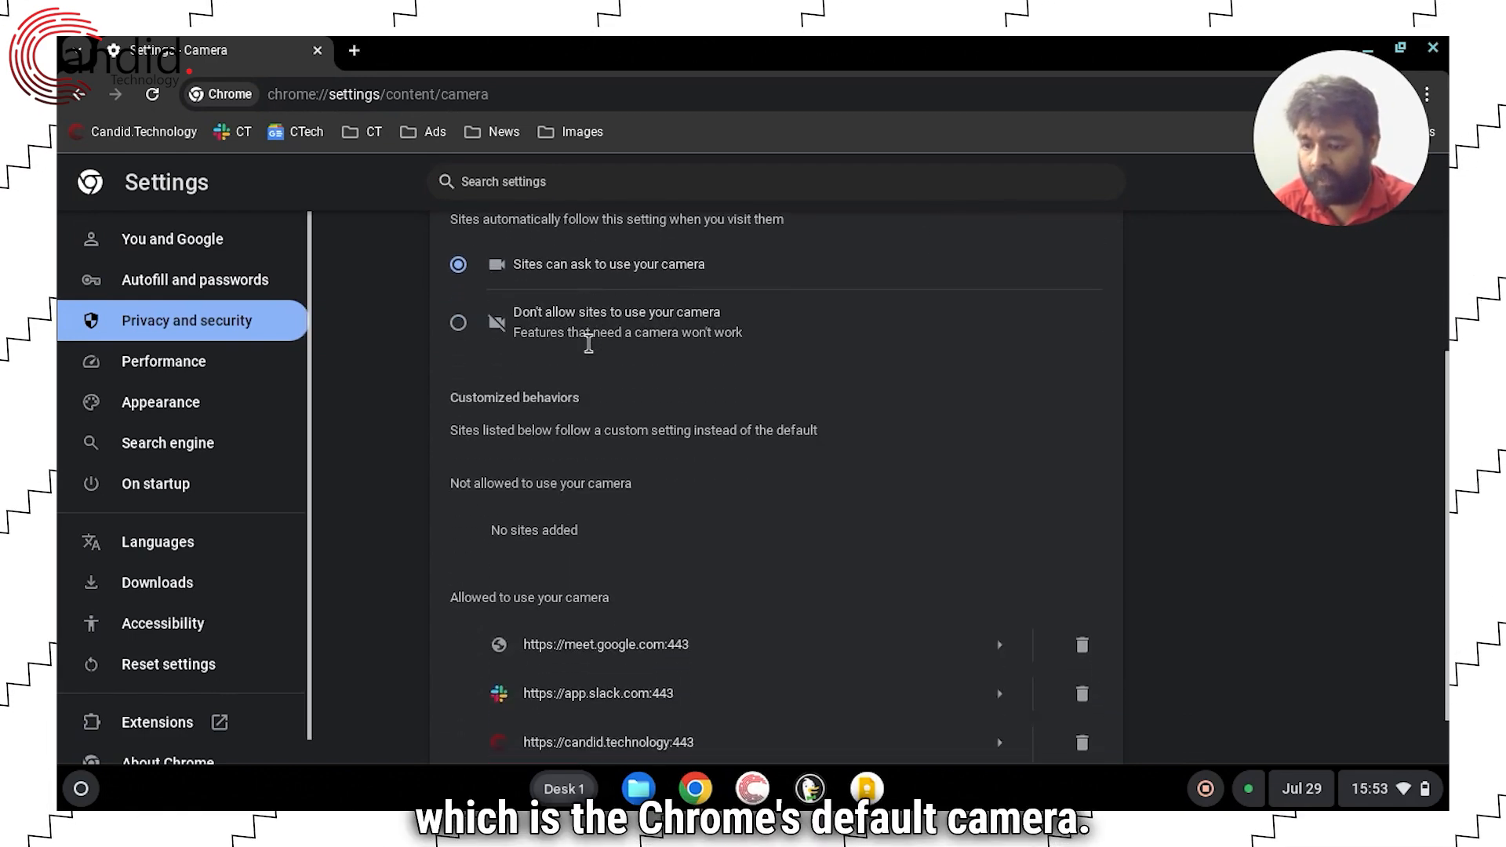
scroll(down, 3)
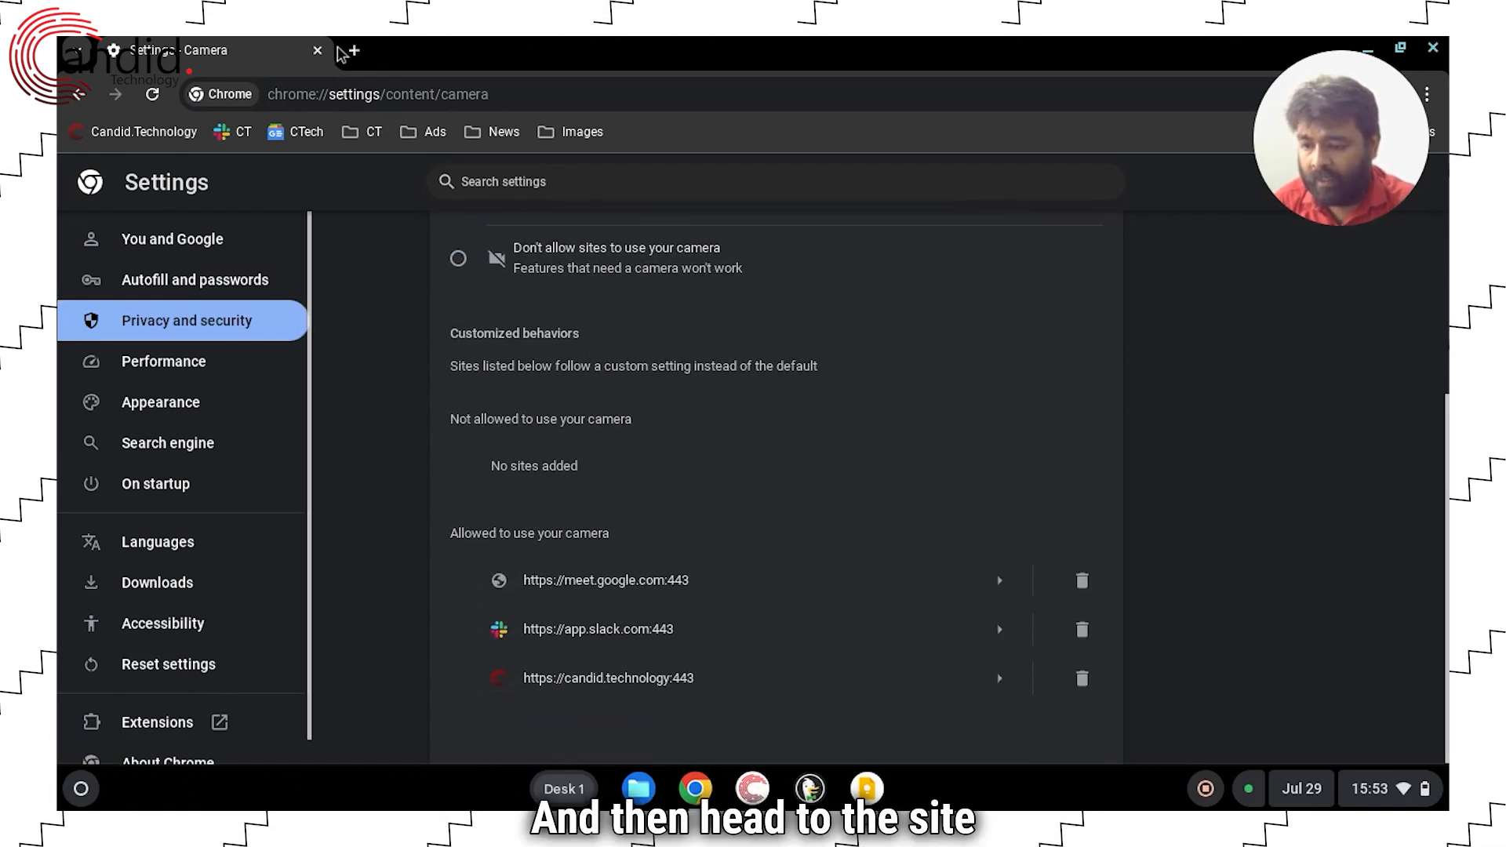
Confirm candid.technology's Camera toggle is on via site info and go to its Site settings.
click(350, 50)
text(candid.technology)
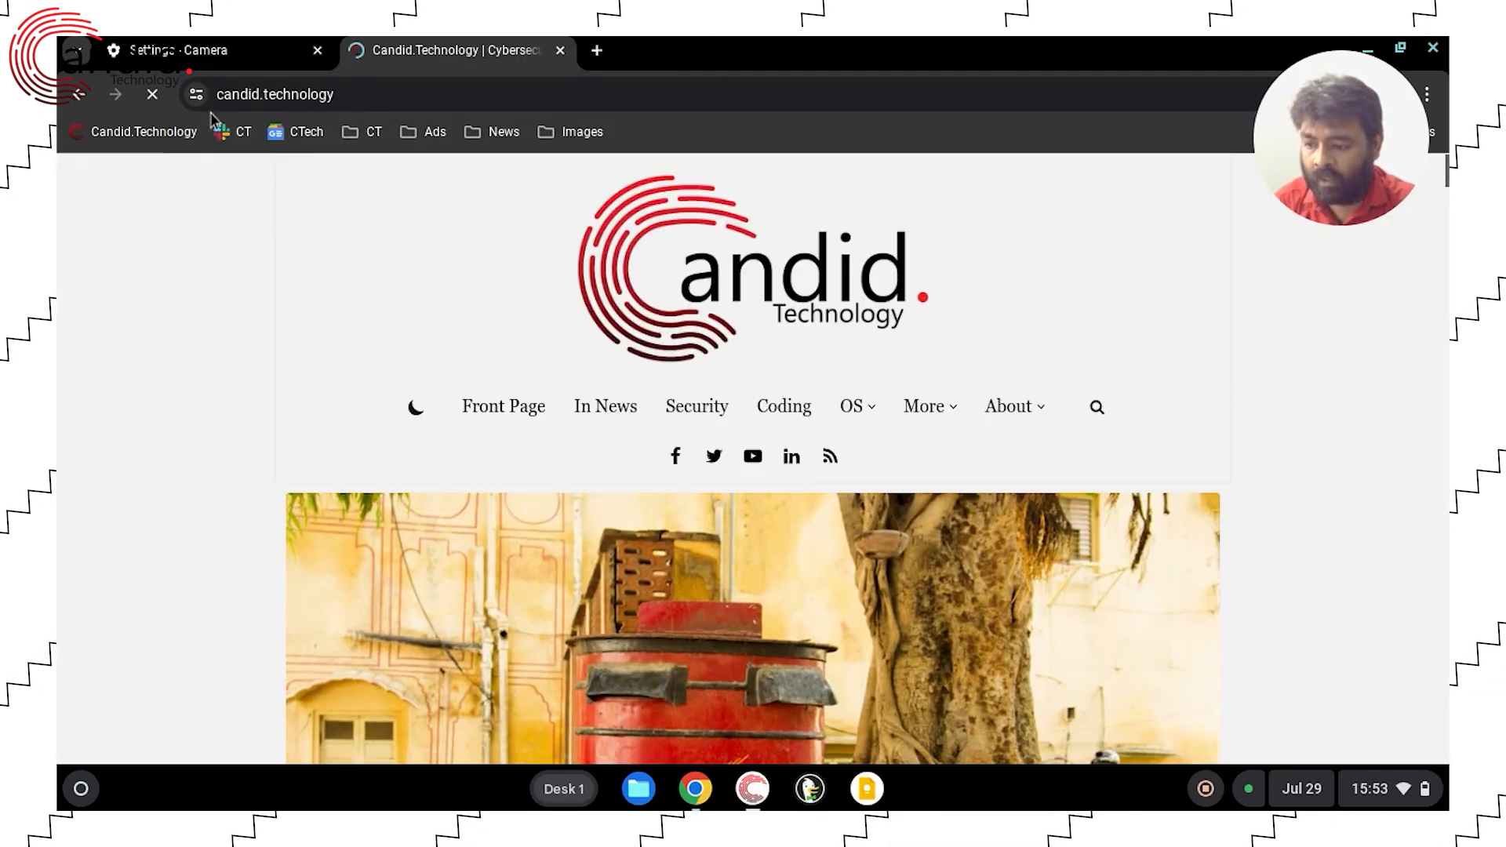
mouse_move(195, 94)
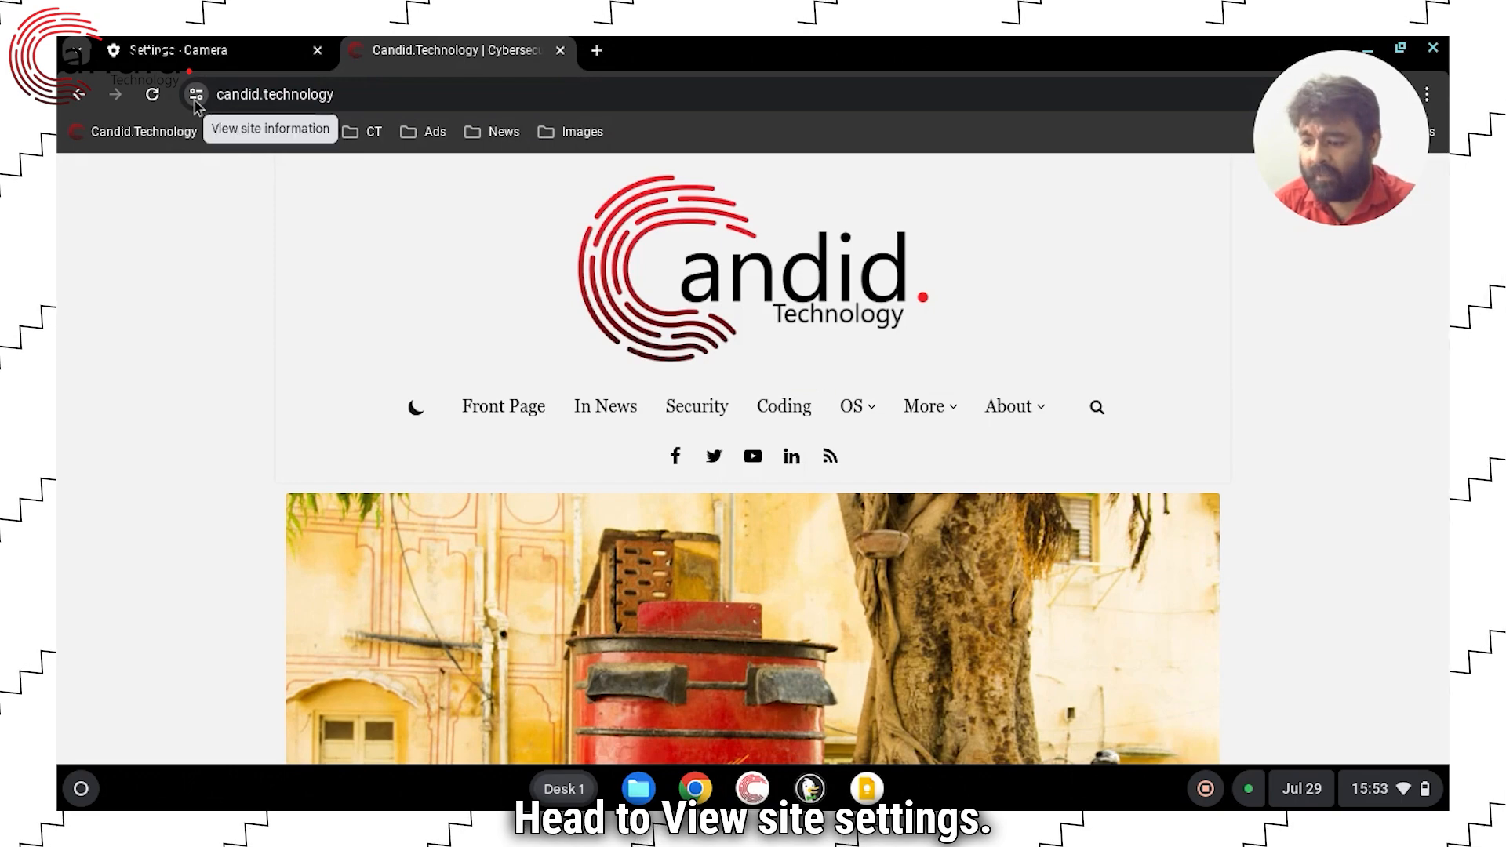
click(194, 94)
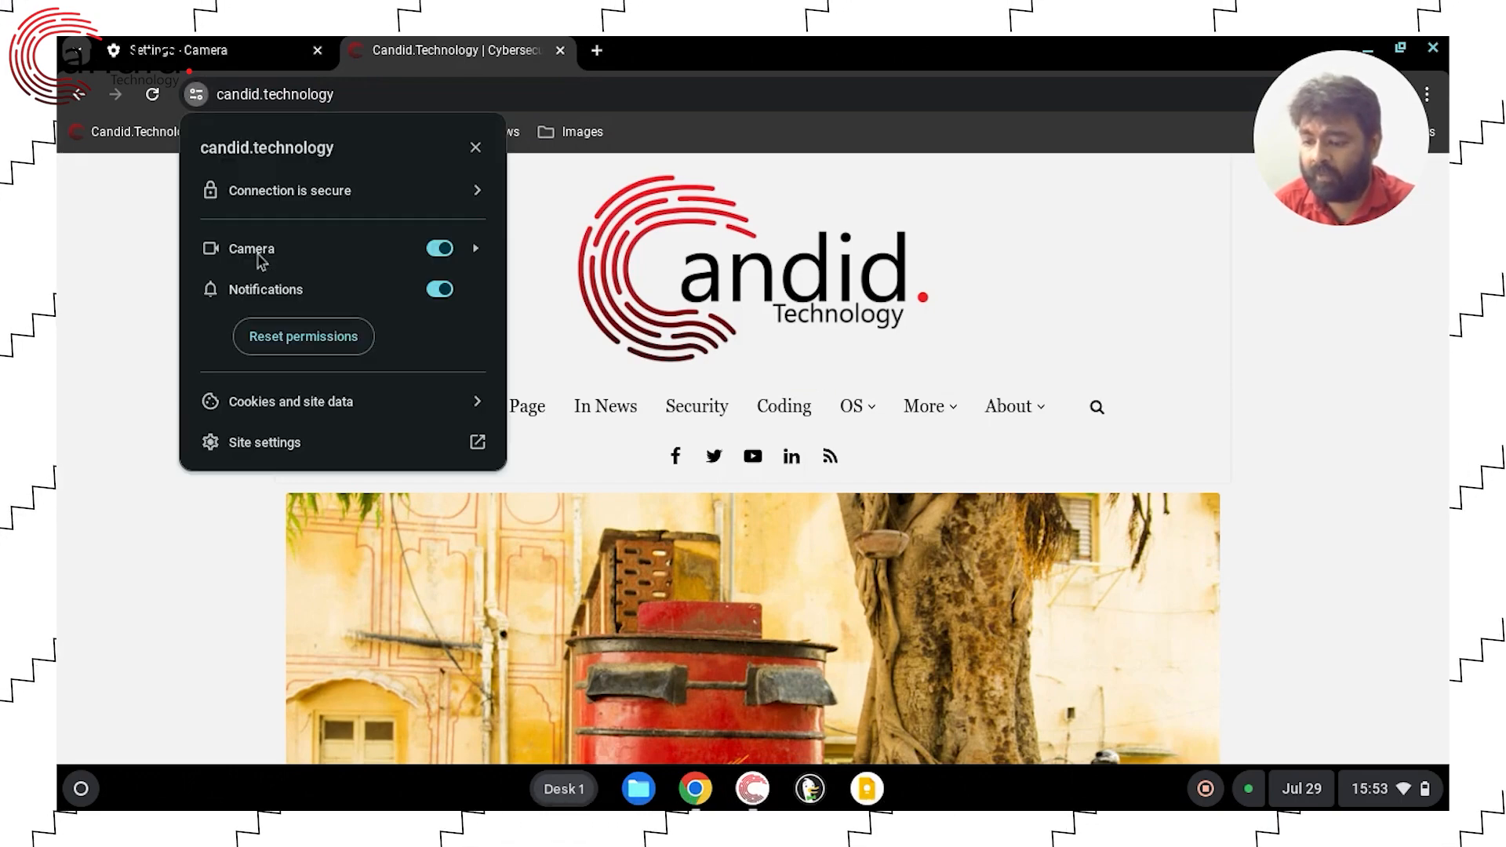
mouse_move(279, 443)
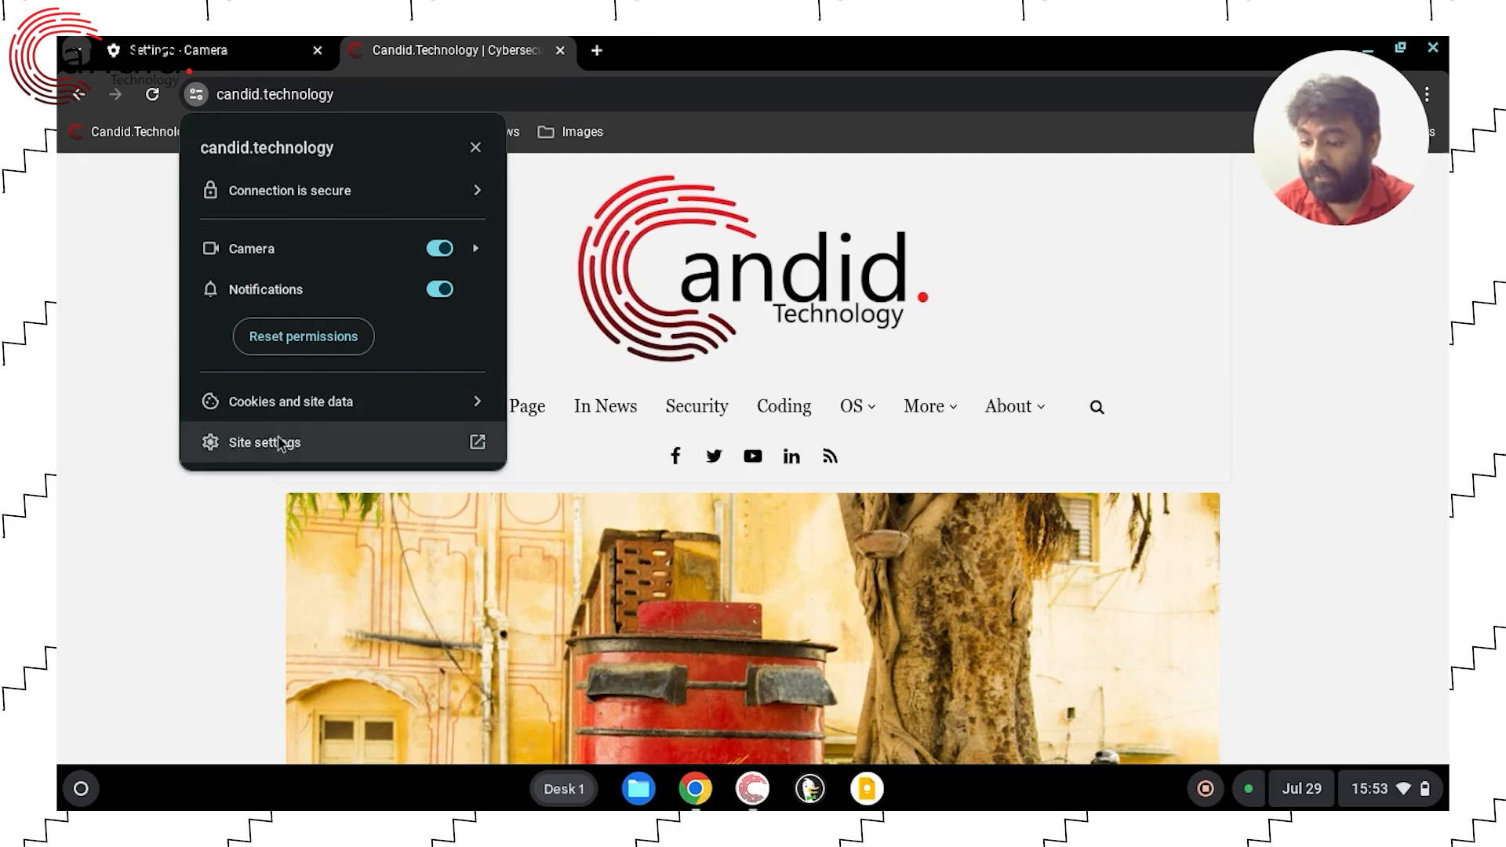
click(265, 442)
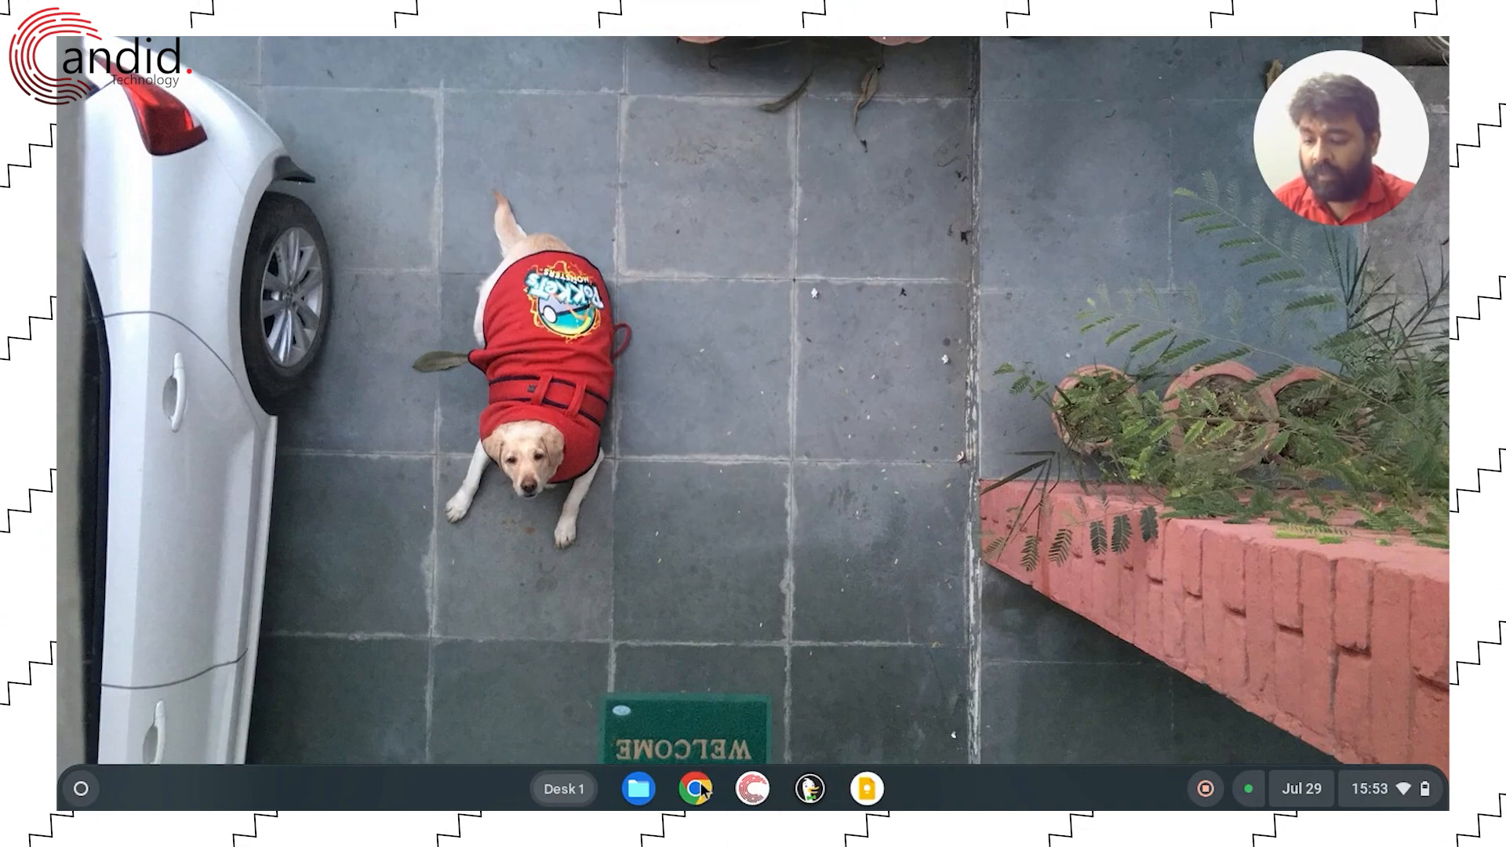
Restore Chrome's settings to original defaults from chrome://settings/reset and close the tab.
click(695, 788)
text(chrome://)
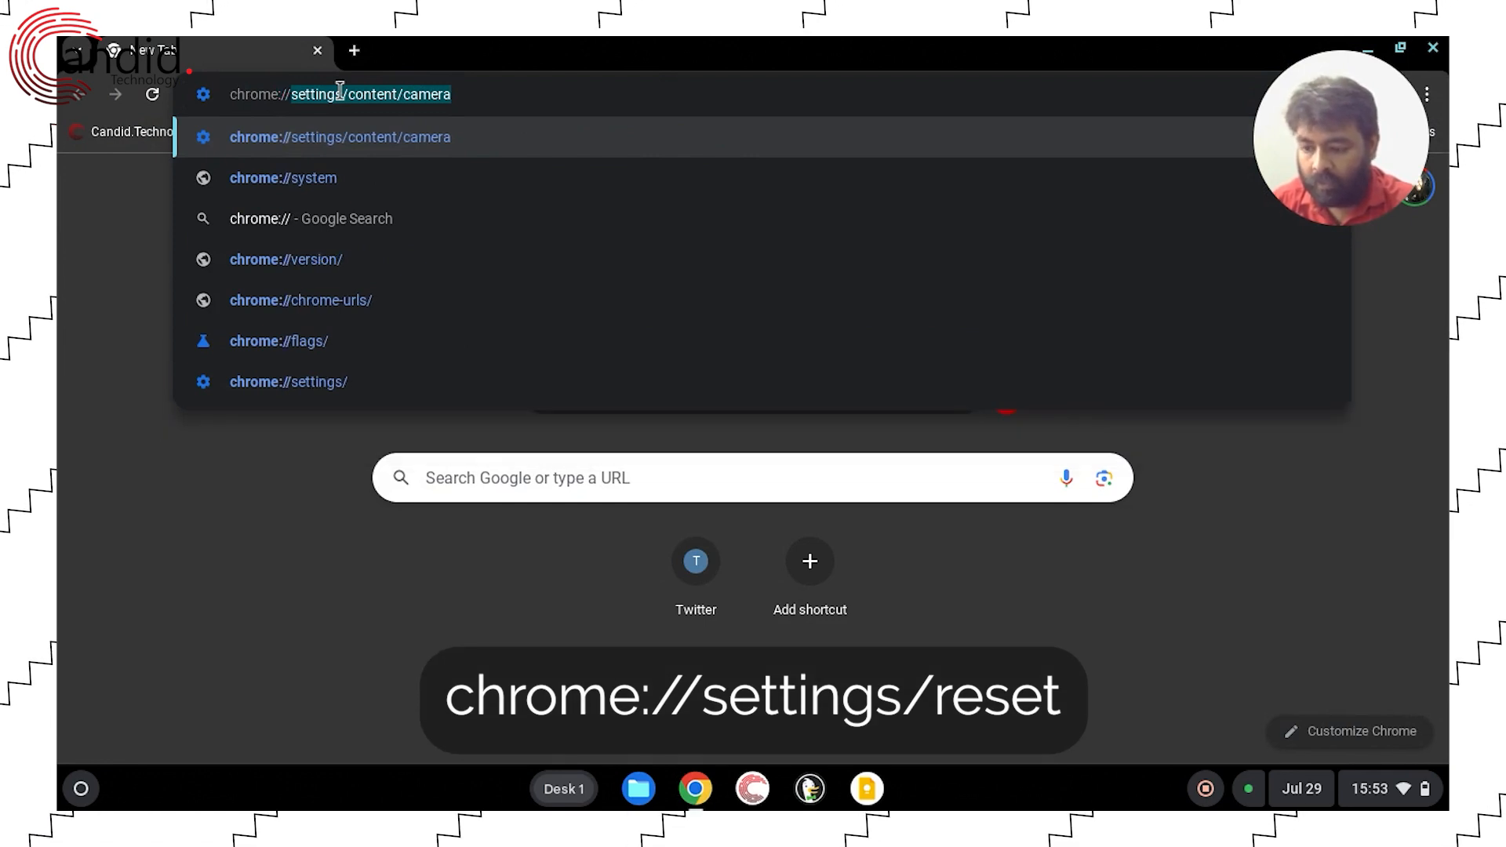
text(settings/reset)
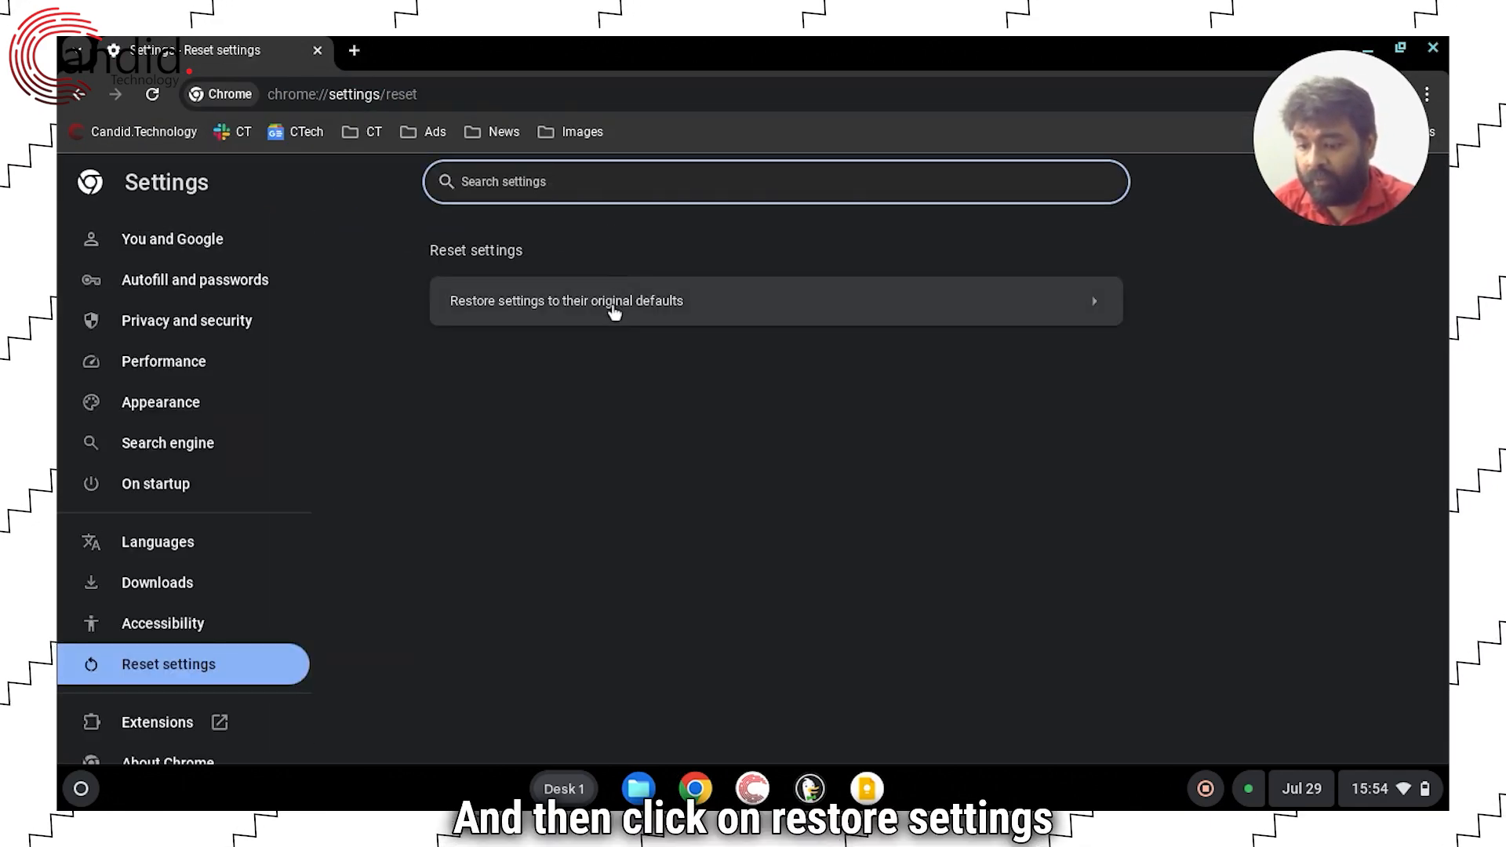
click(614, 301)
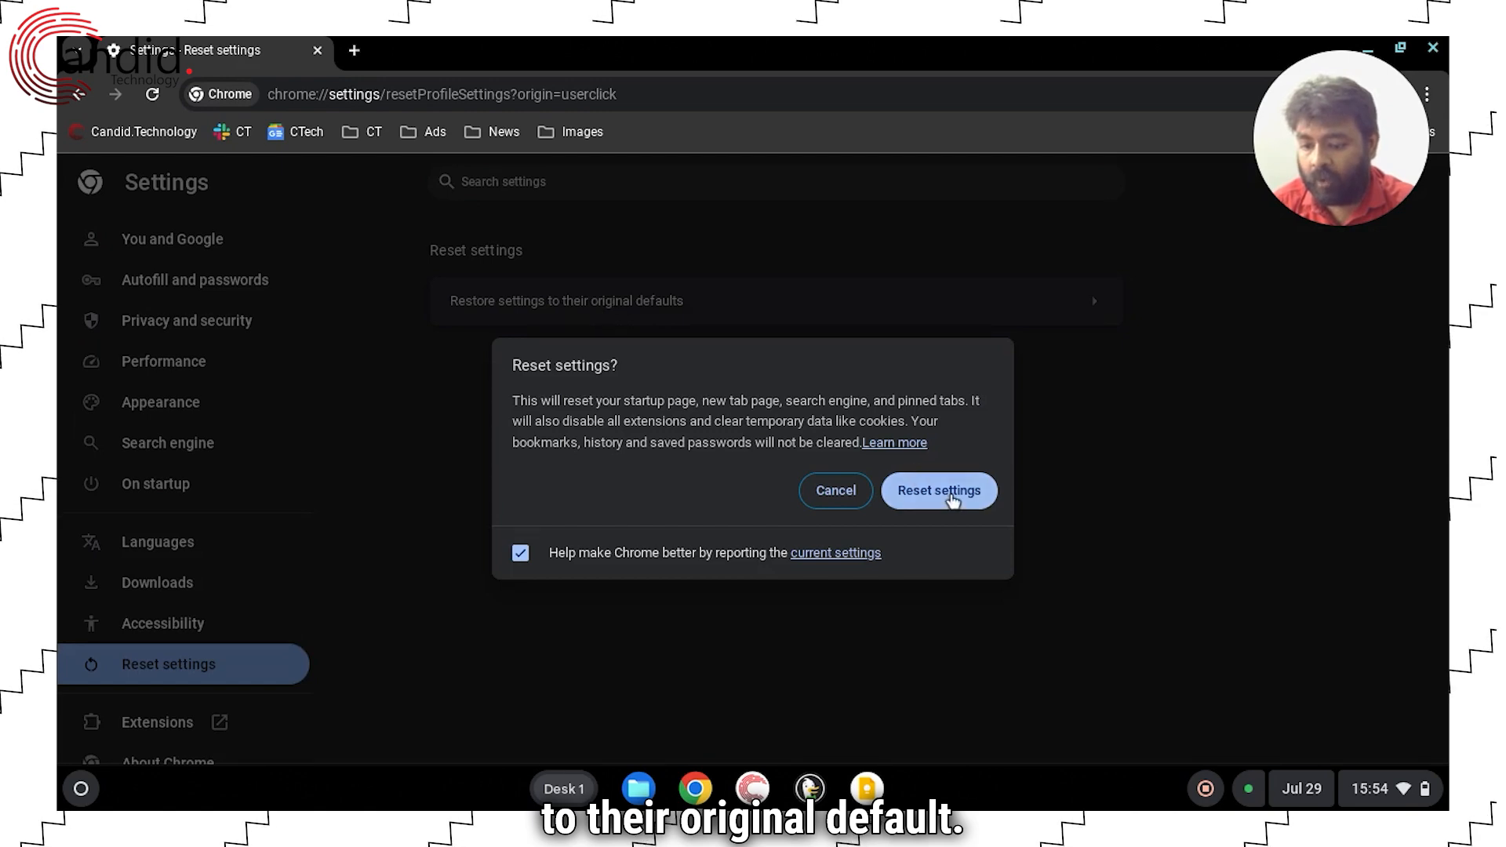
mouse_move(1054, 316)
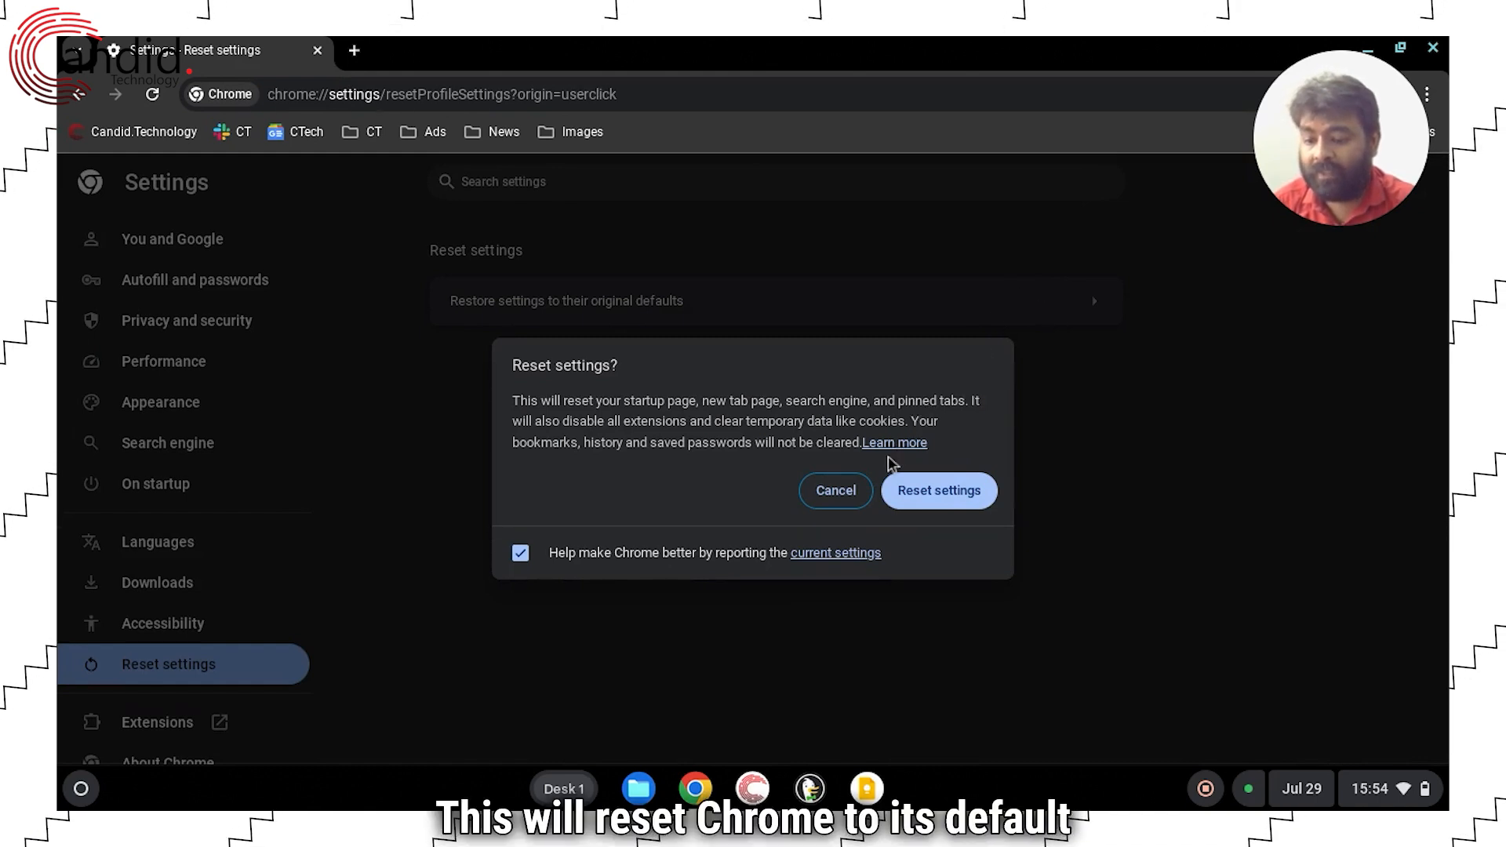
click(833, 489)
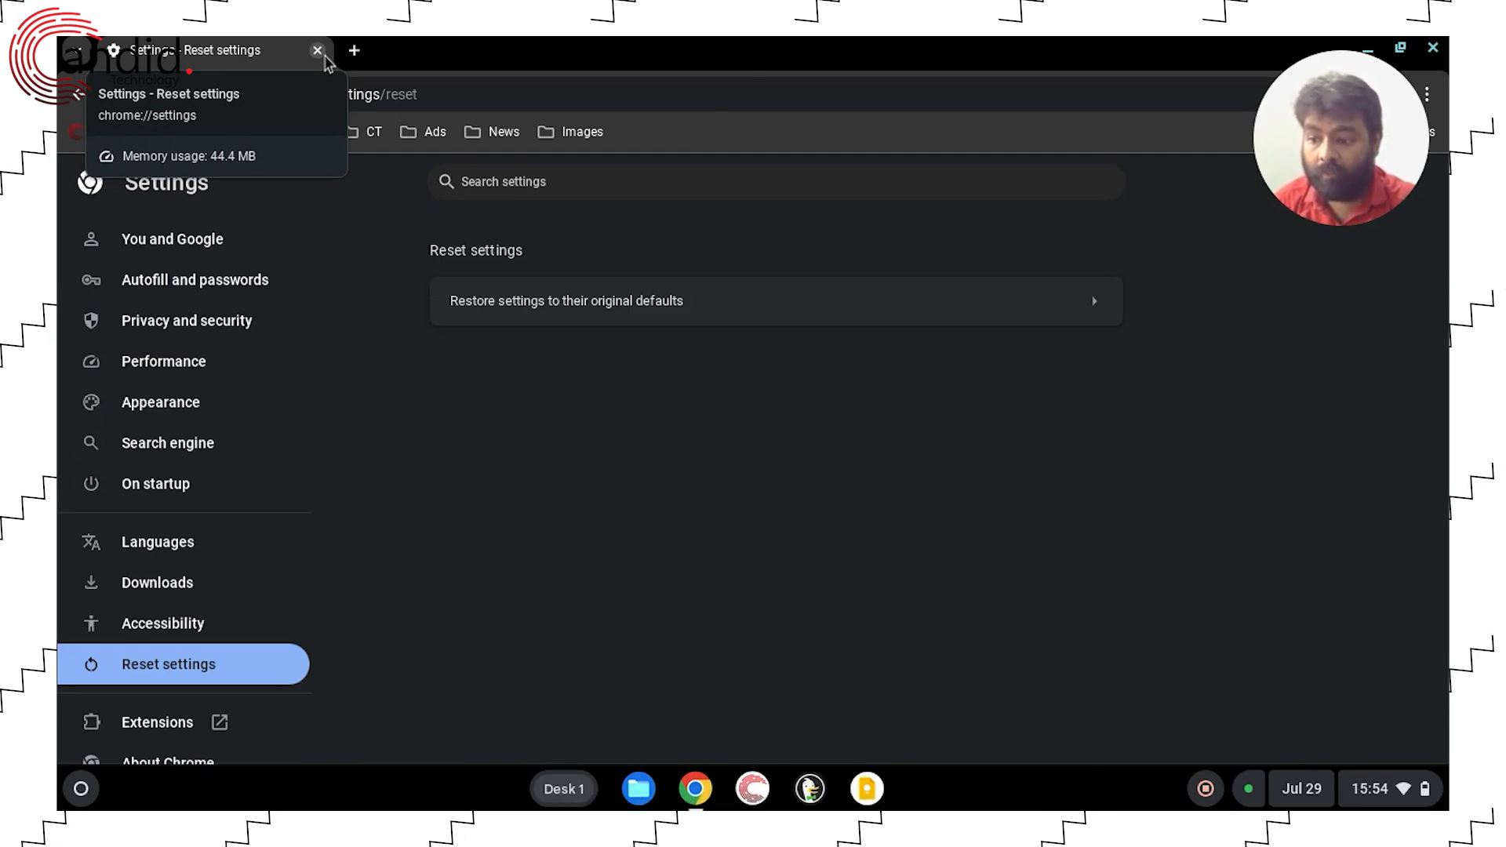
click(317, 50)
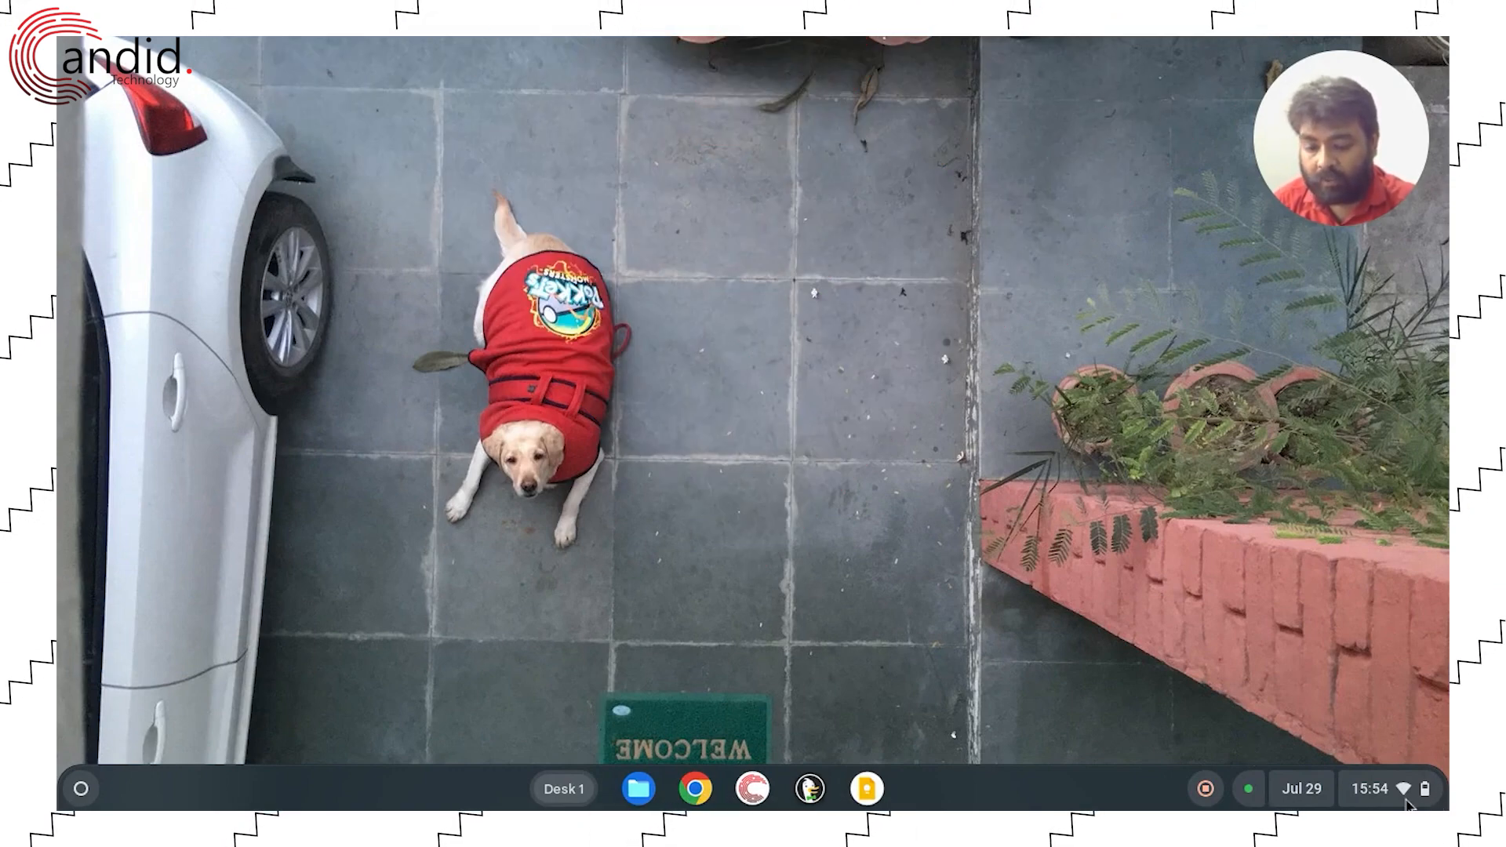
Reach the Powerwash option under Reset in System preferences.
click(1390, 789)
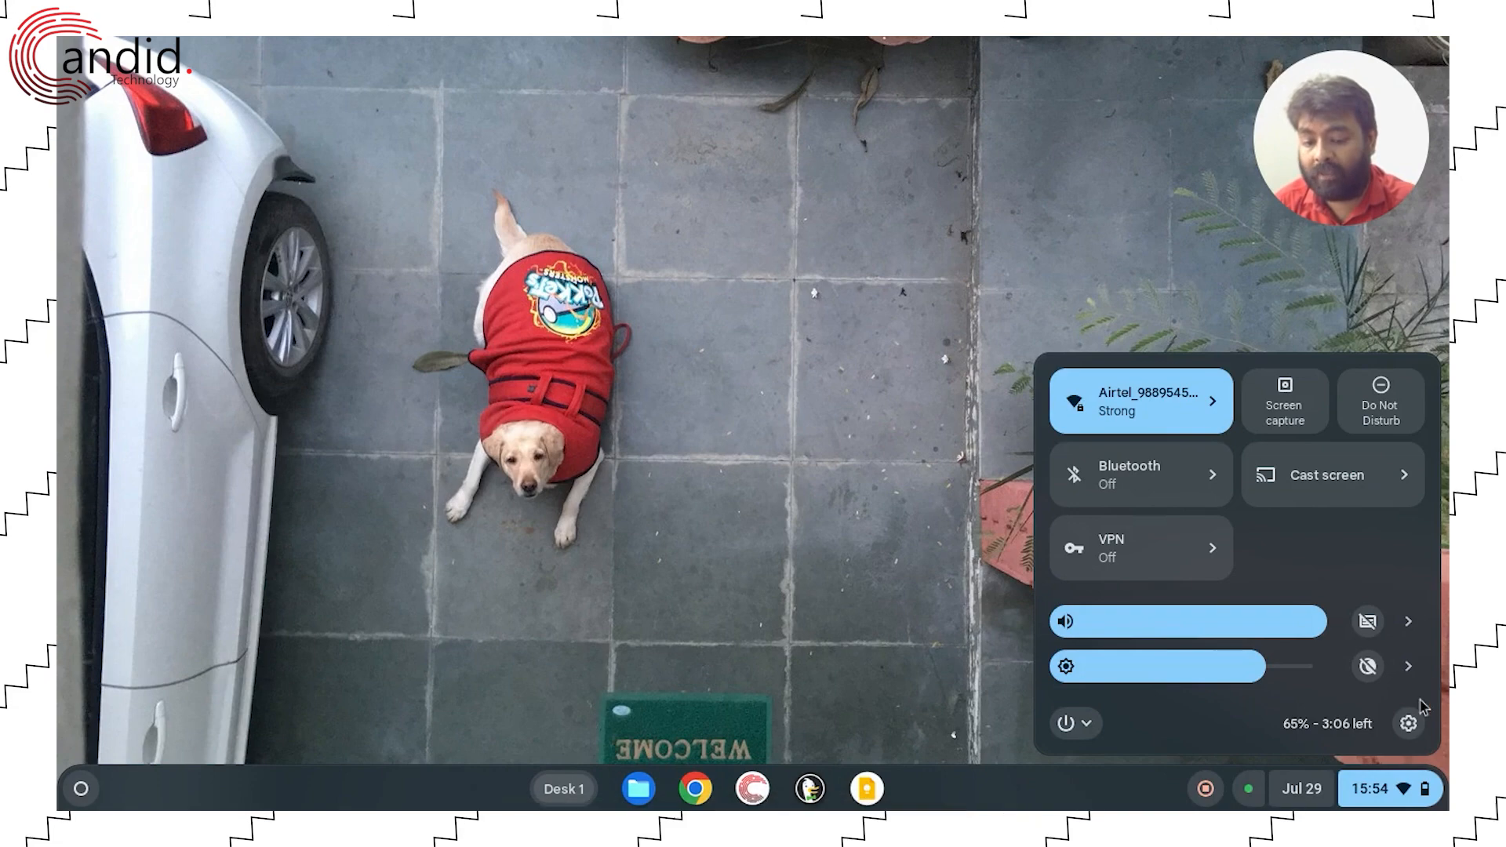
click(1409, 723)
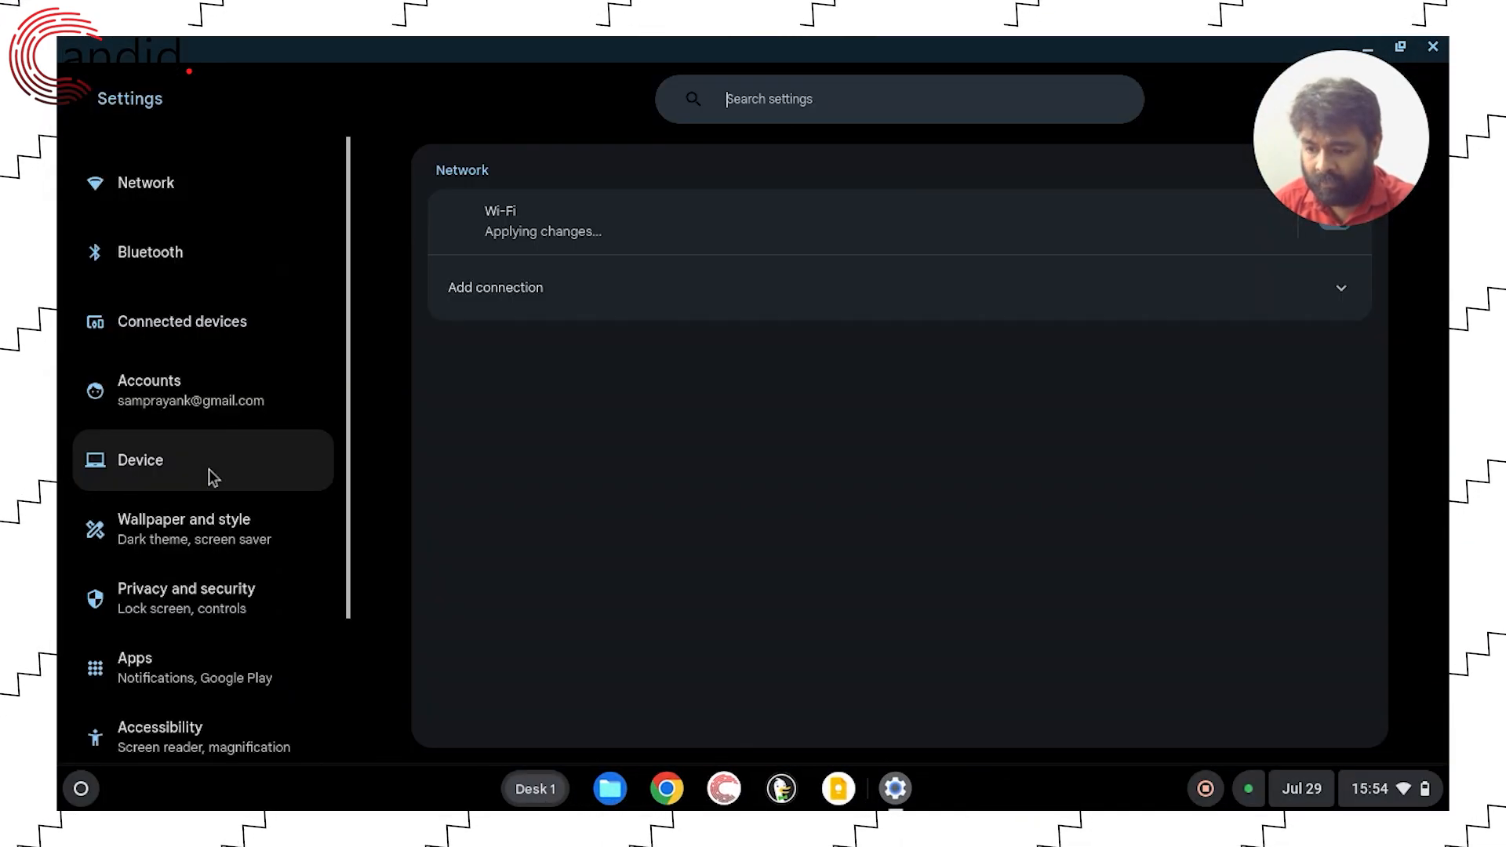
scroll(down, 3)
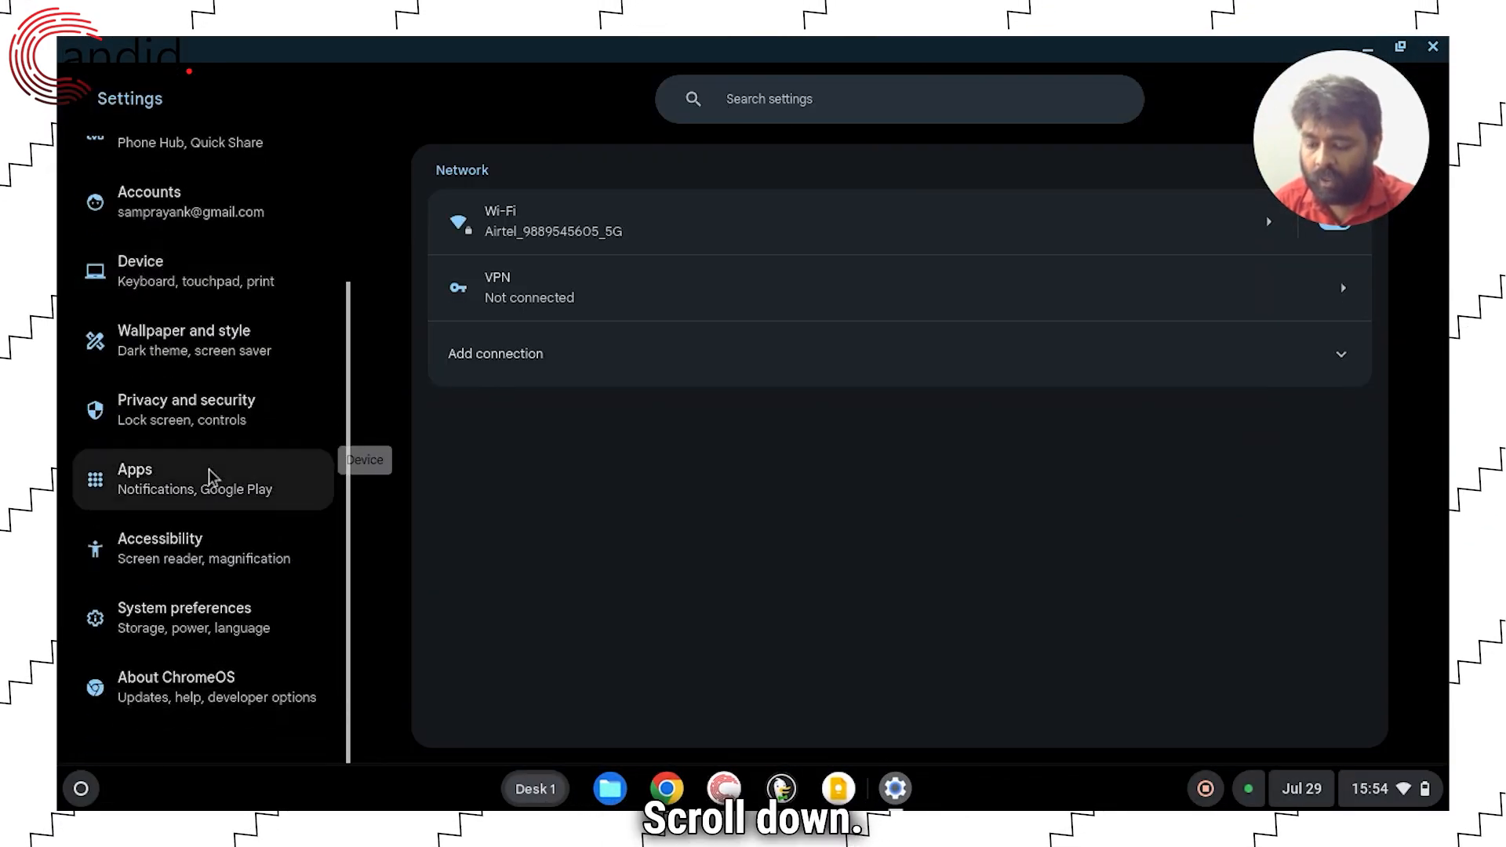
click(185, 616)
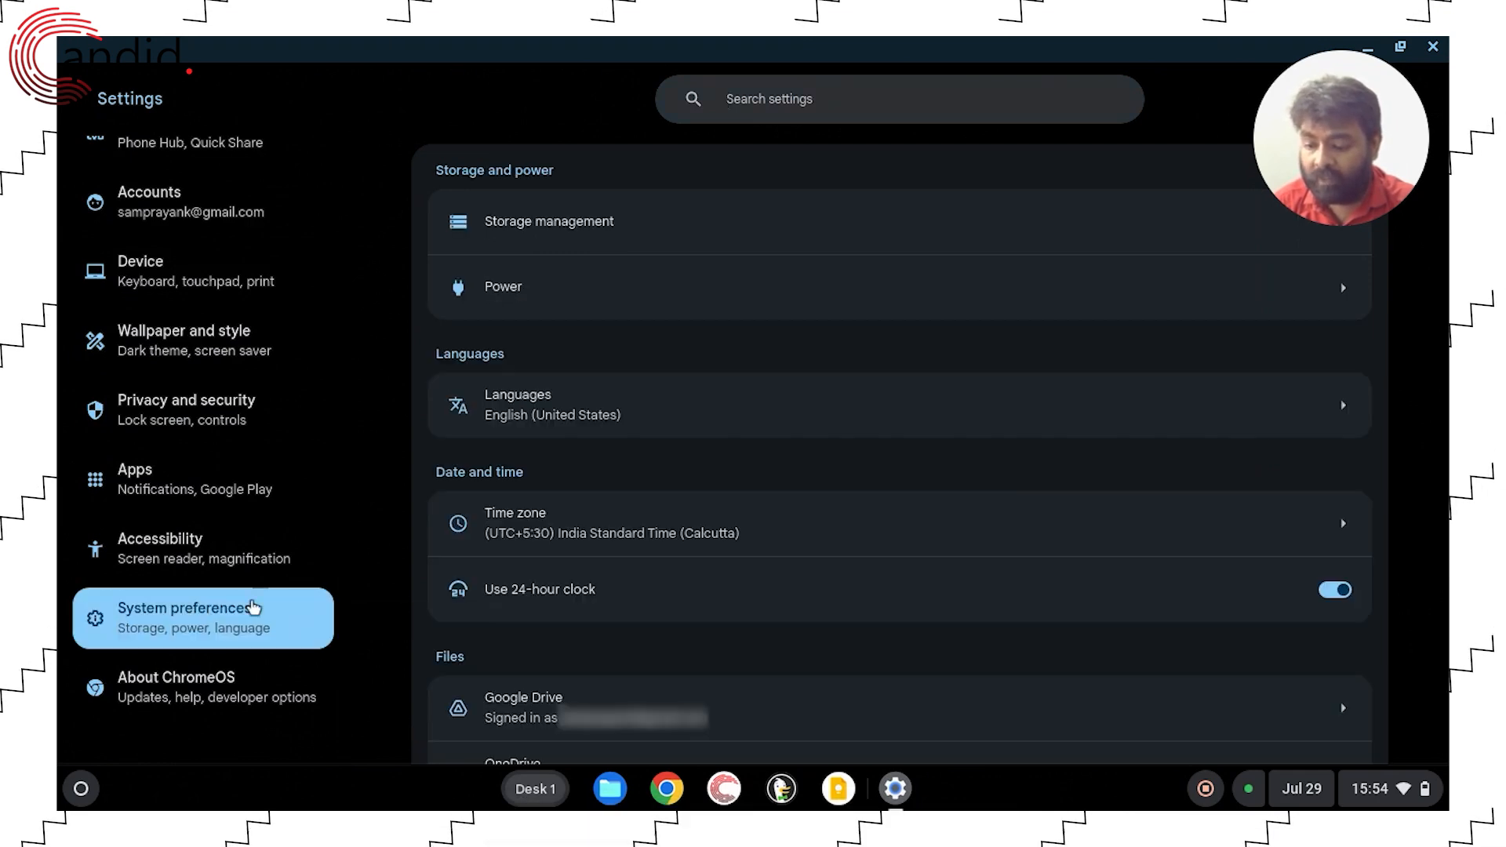
scroll(down, 3)
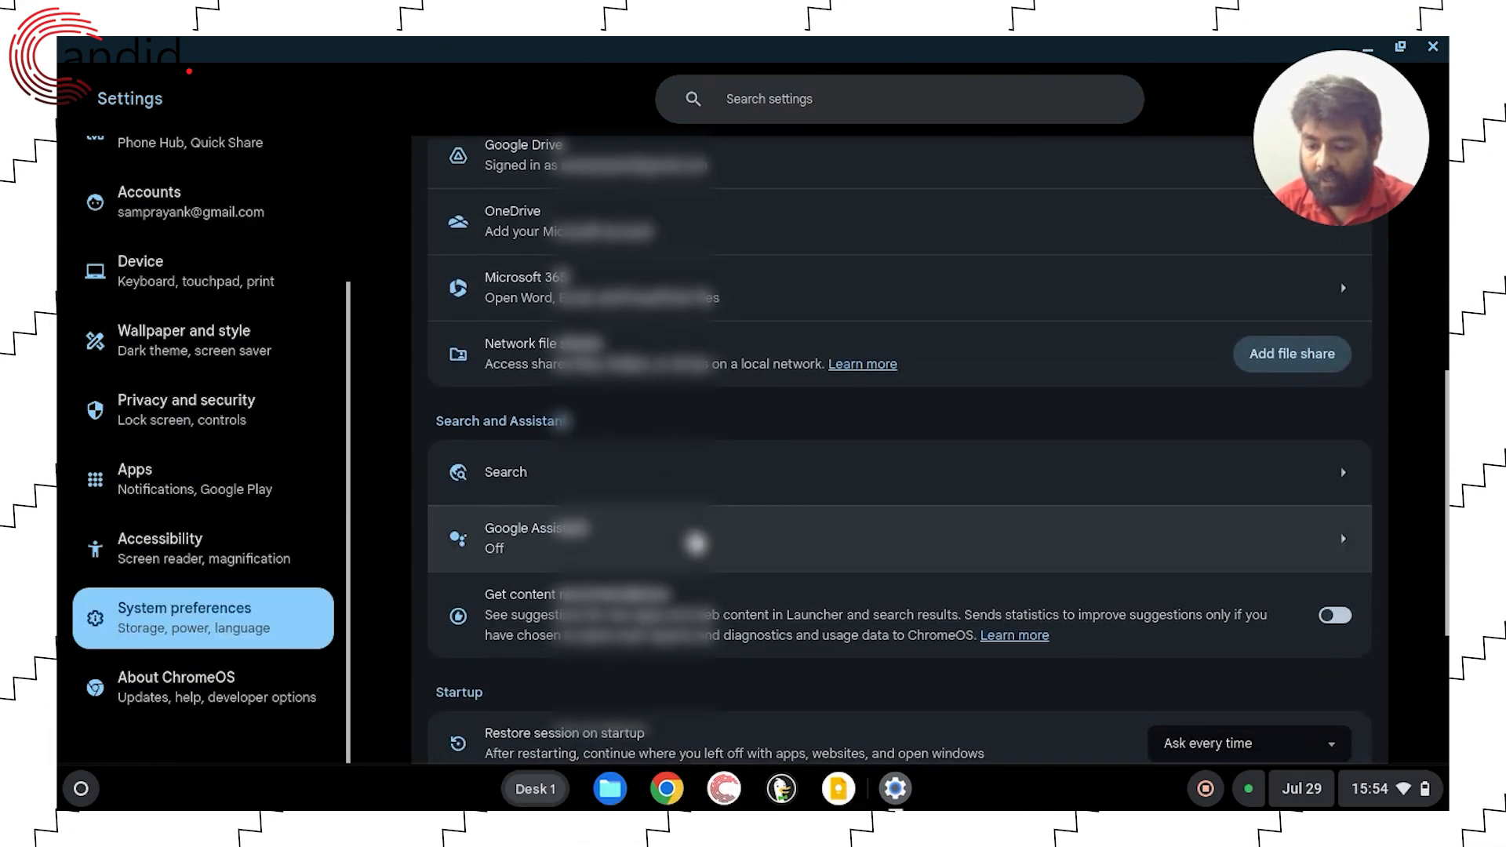
scroll(down, 3)
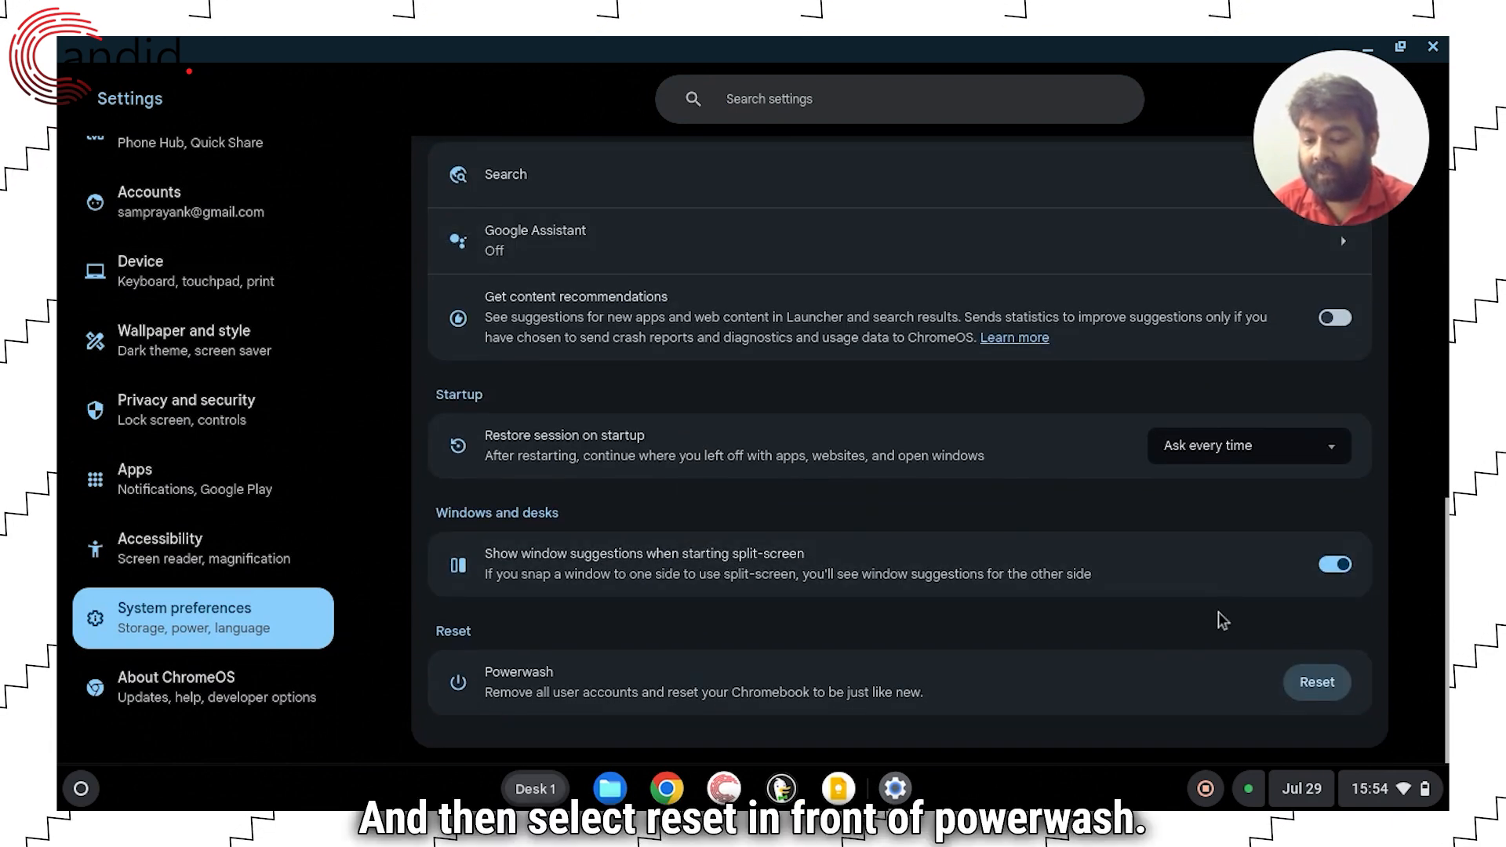
mouse_move(499, 717)
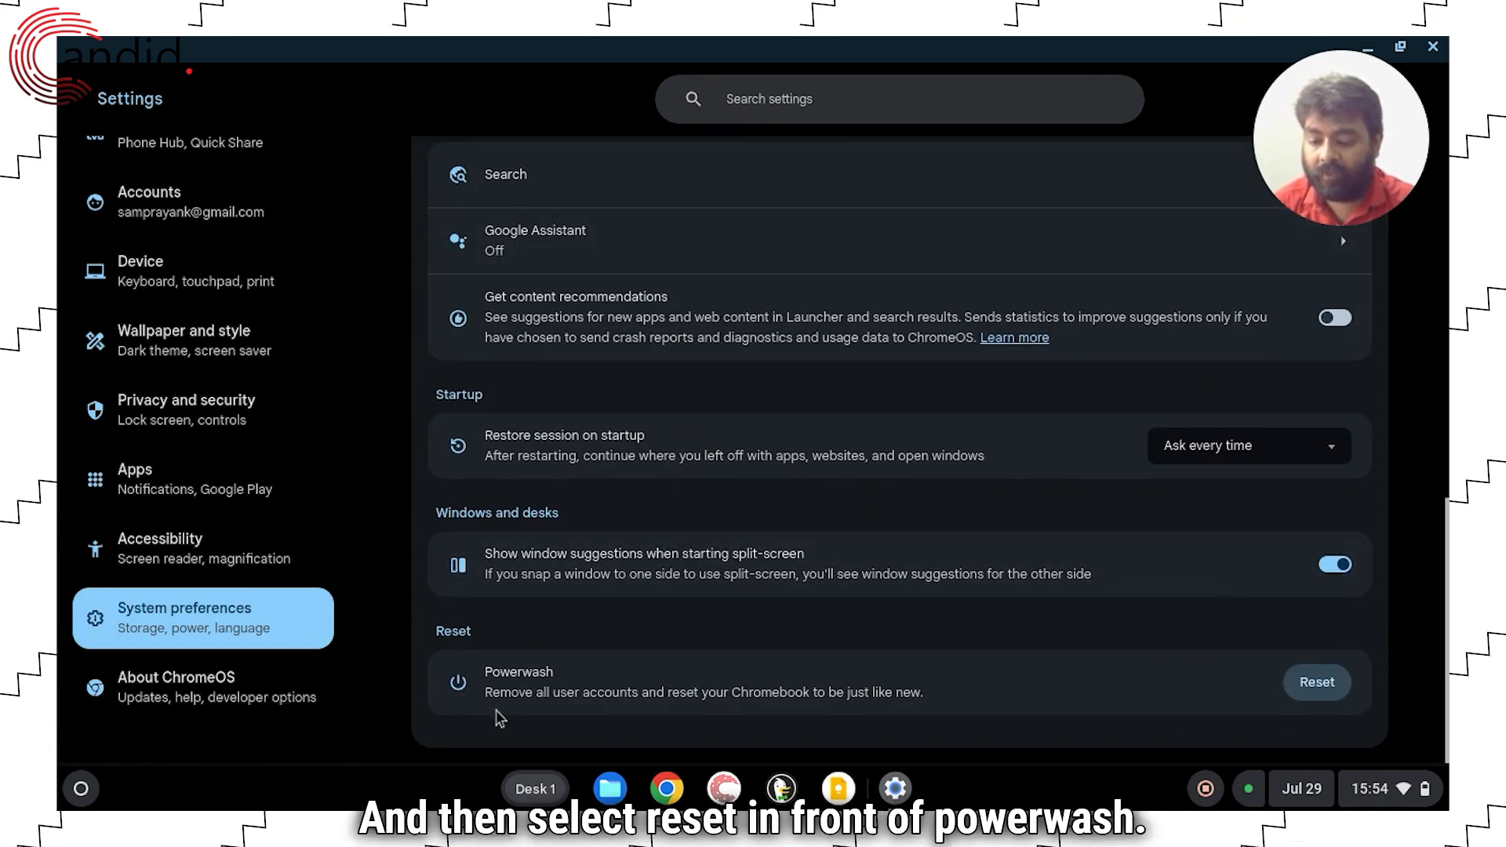